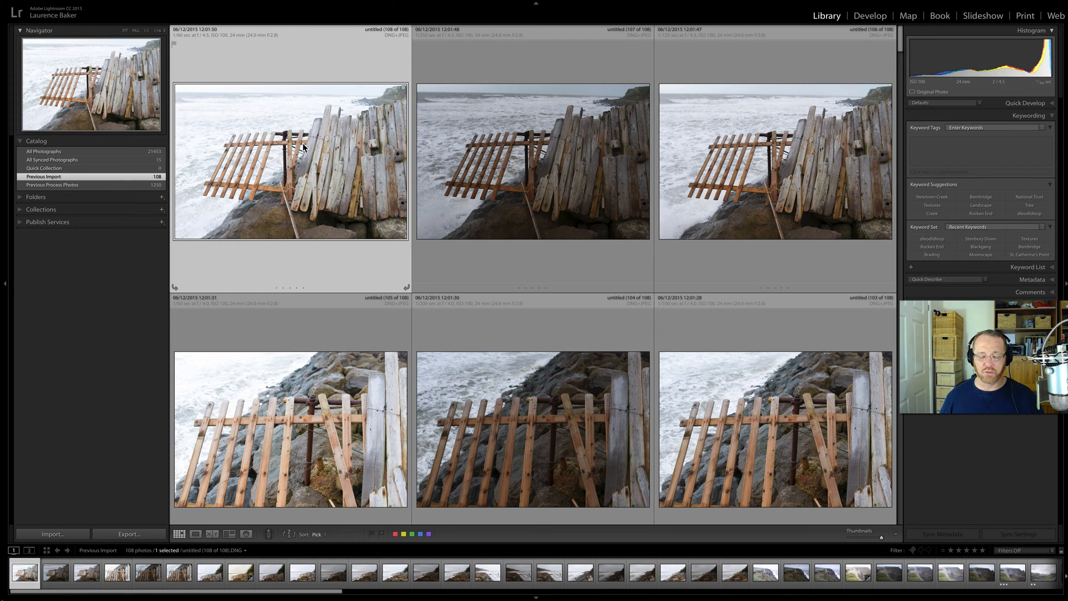
mouse_move(305, 146)
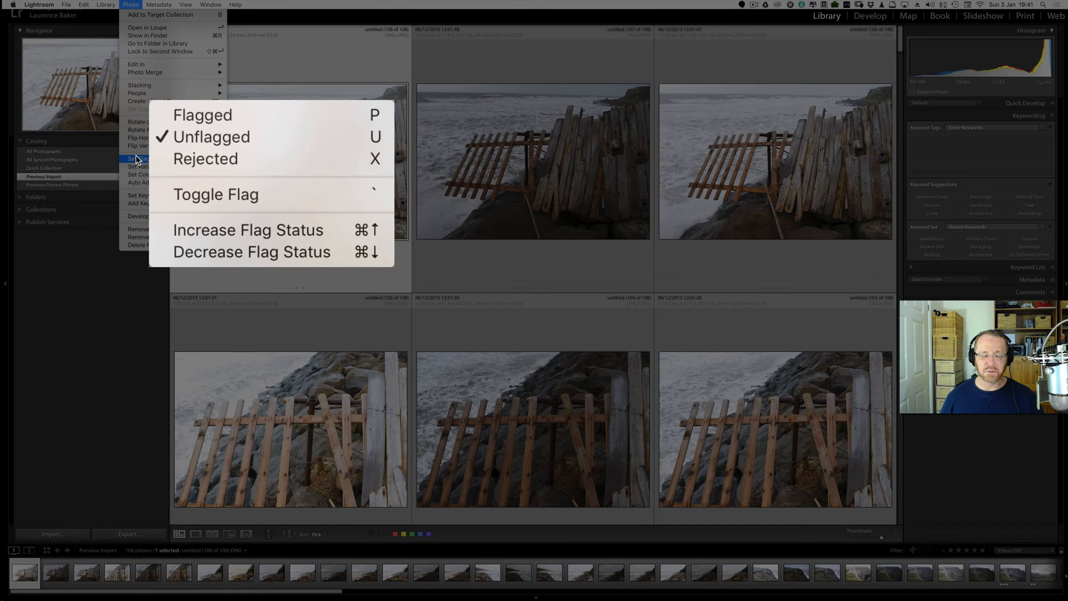
mouse_move(281, 121)
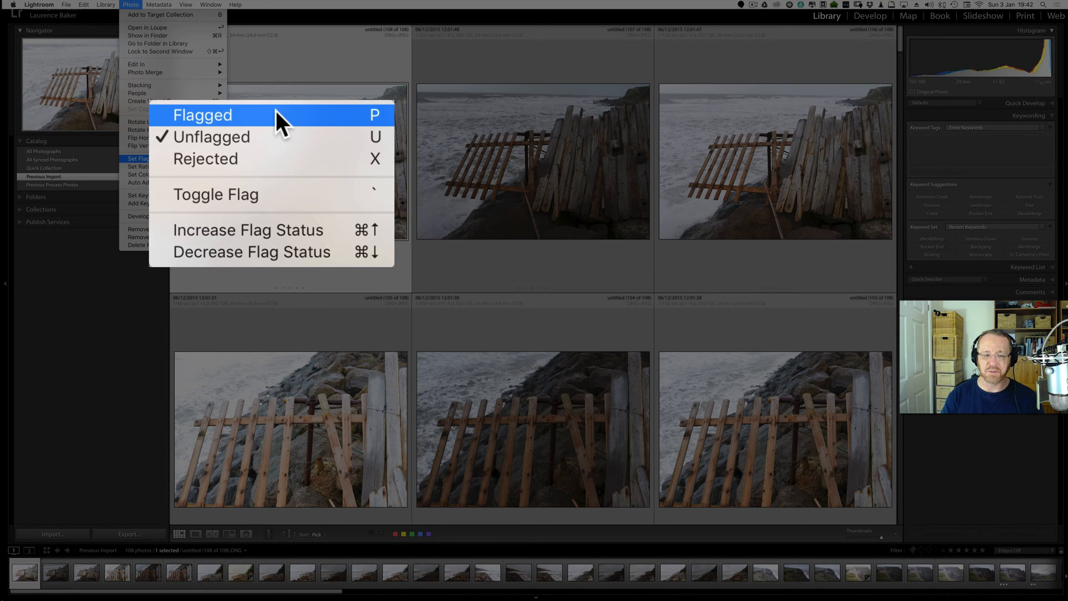
mouse_move(286, 139)
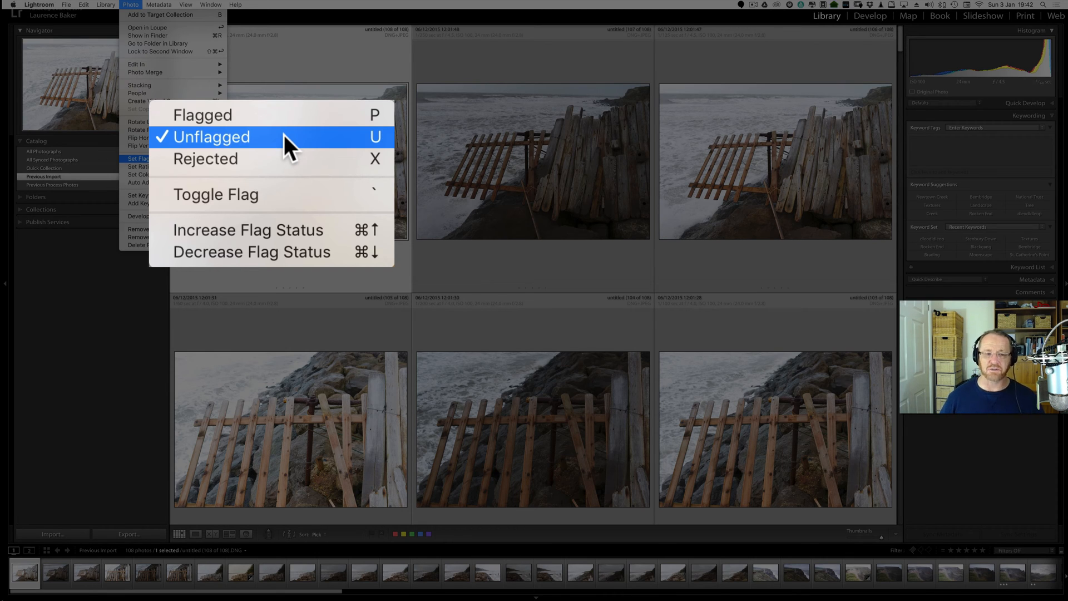
mouse_move(284, 160)
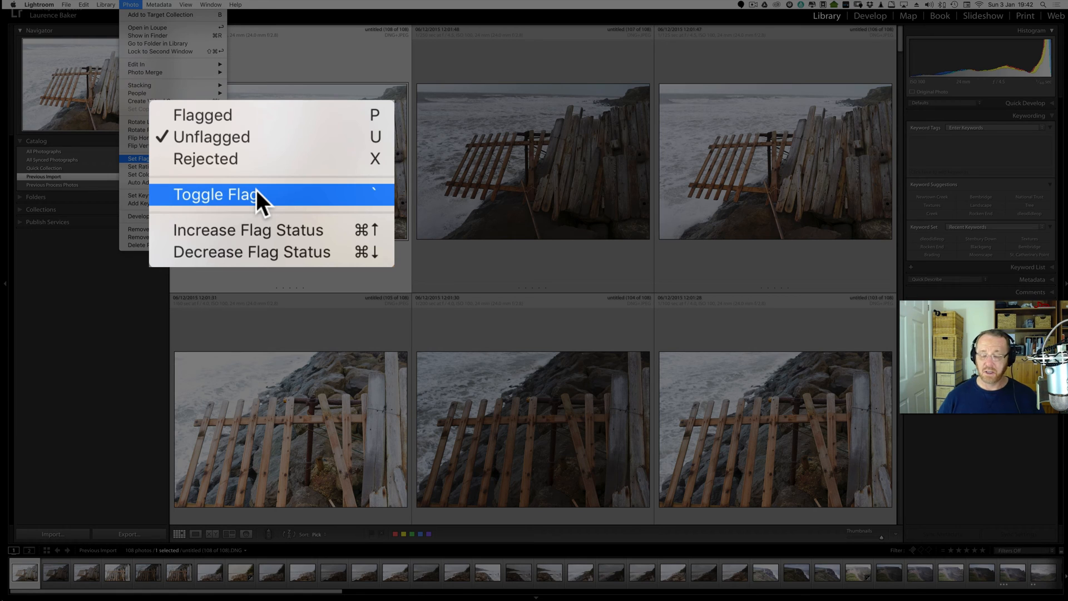
mouse_move(267, 234)
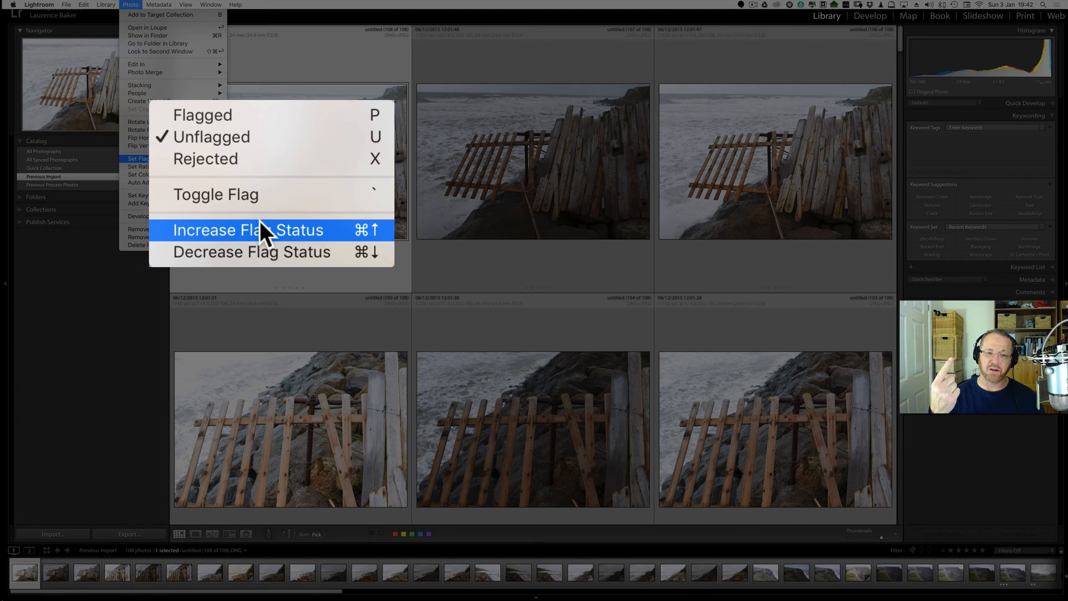
mouse_move(255, 260)
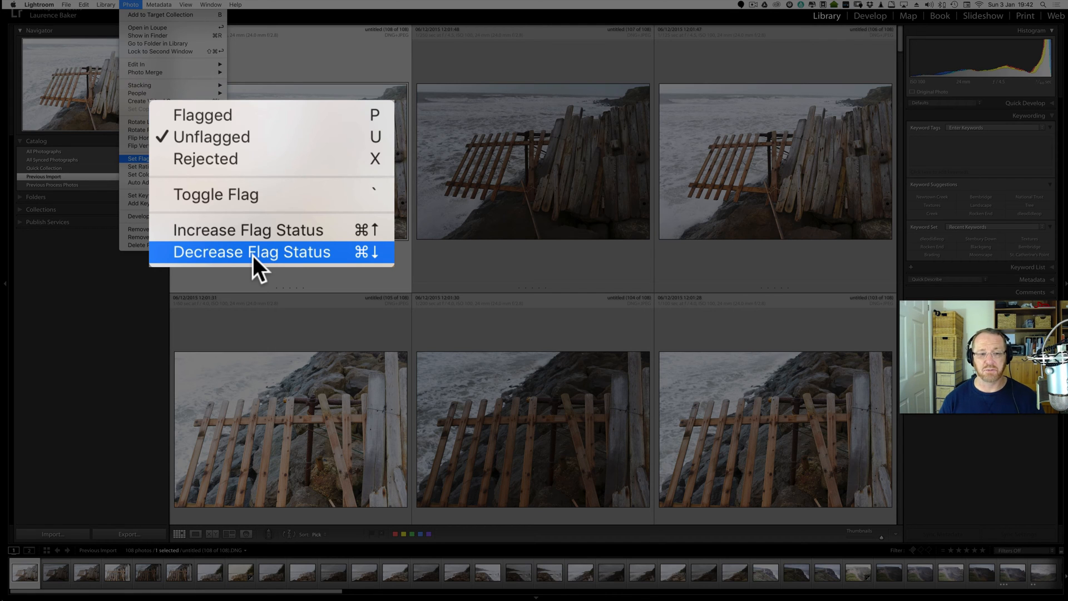
mouse_move(358, 118)
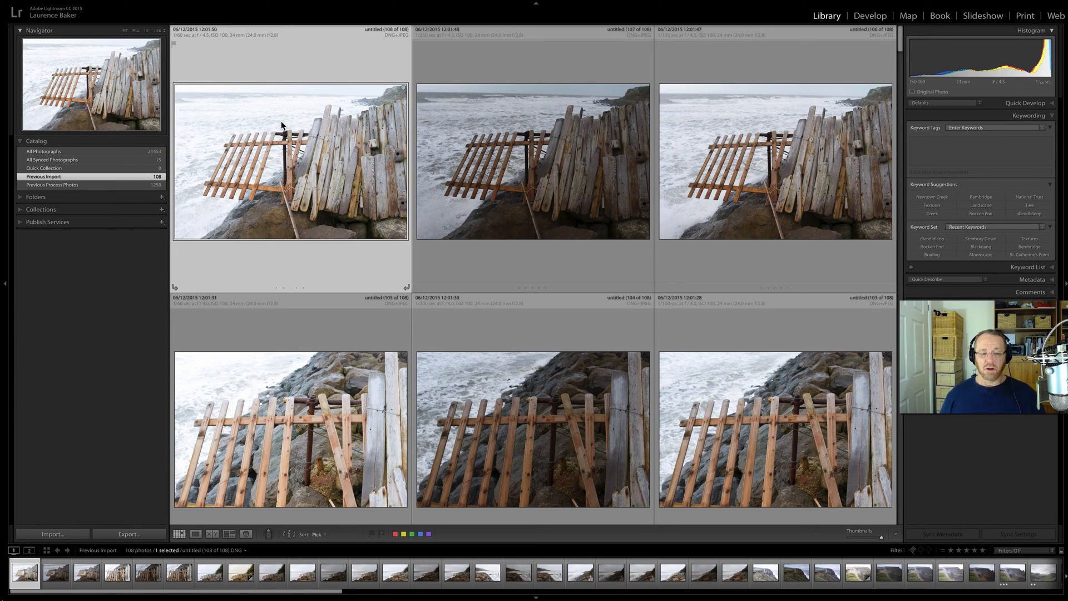
mouse_move(281, 124)
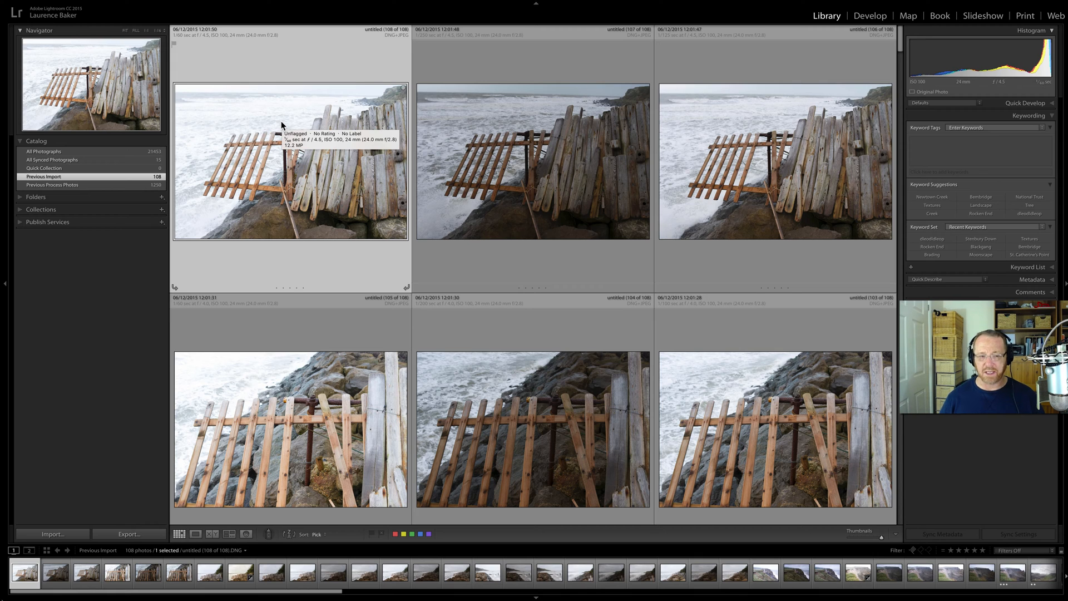
mouse_move(268, 106)
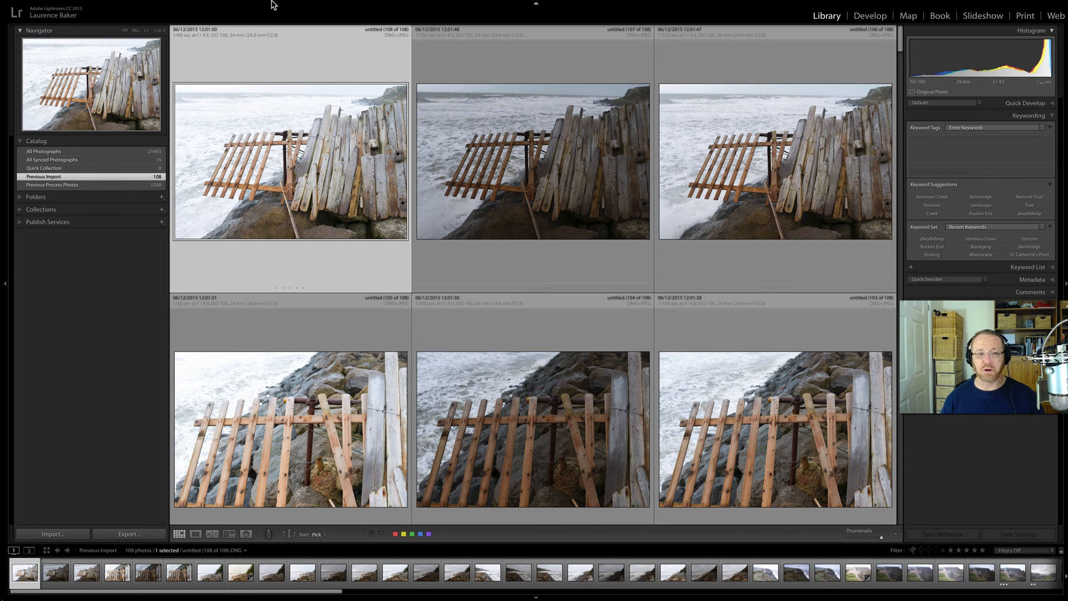
mouse_move(784, 541)
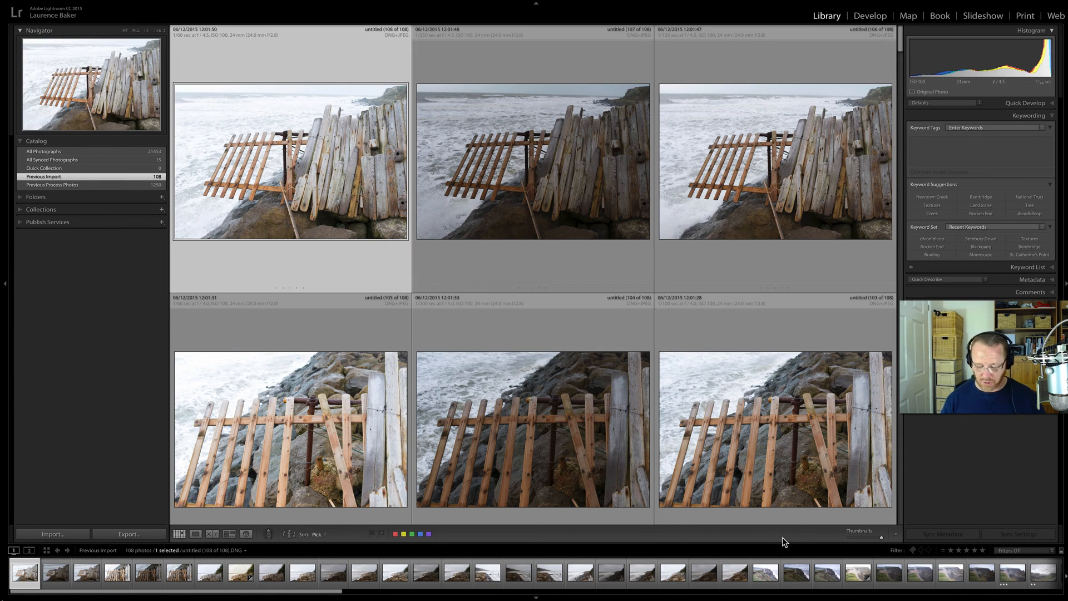
Confirm Refine Photos so unmarked photos become rejected and appear dimmed in the grid.
key("t")
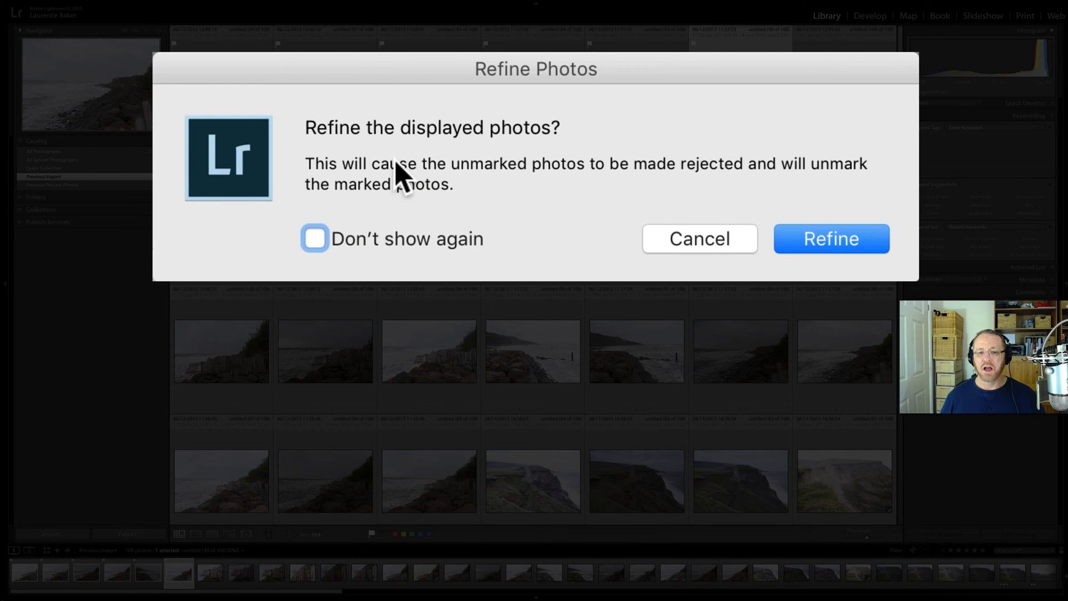
mouse_move(562, 172)
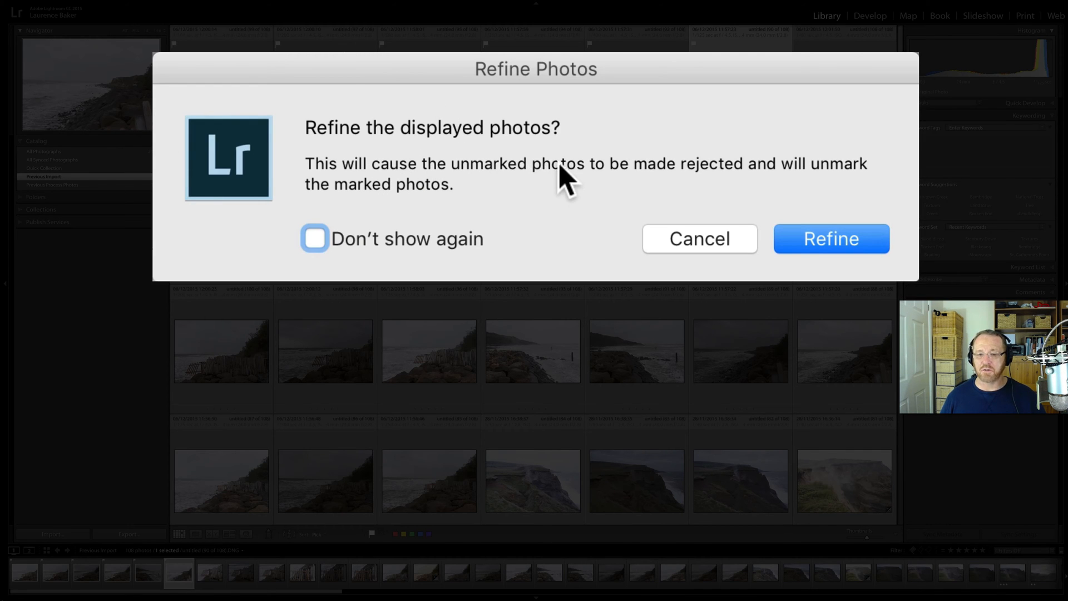
mouse_move(773, 178)
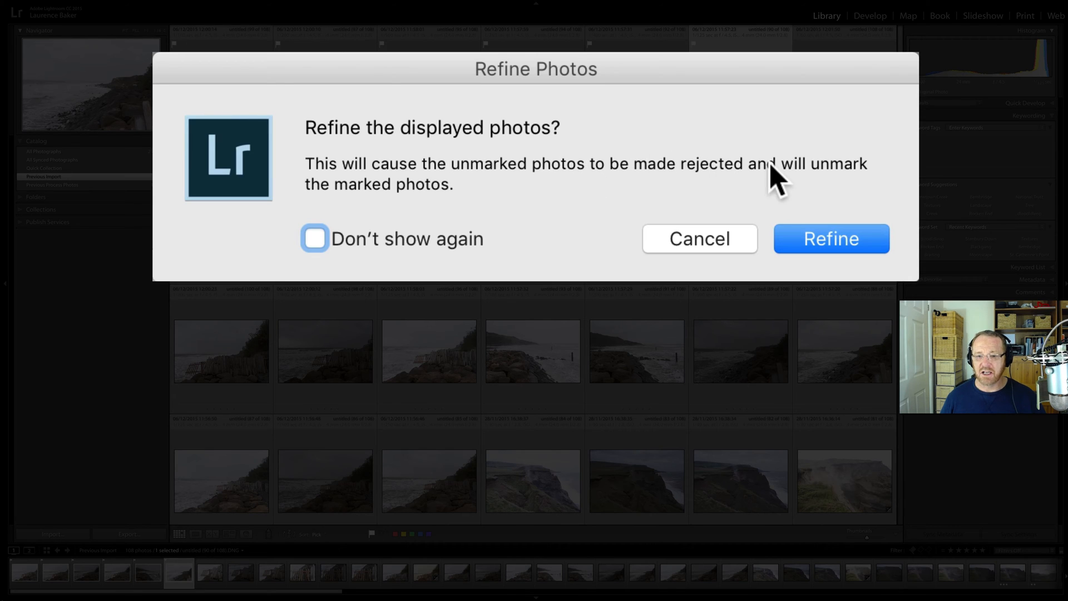
mouse_move(396, 207)
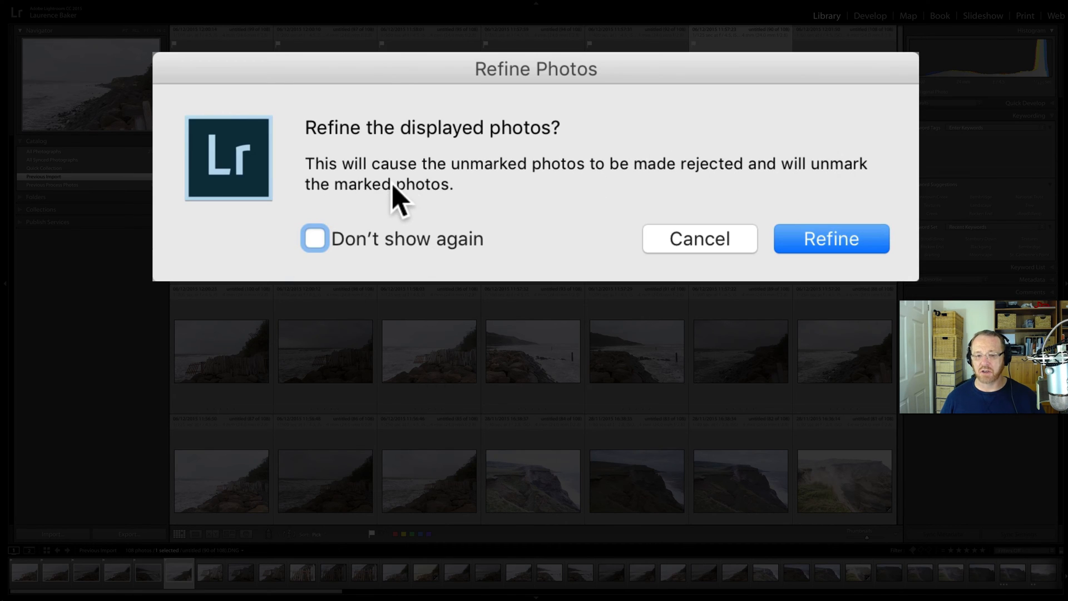
mouse_move(463, 200)
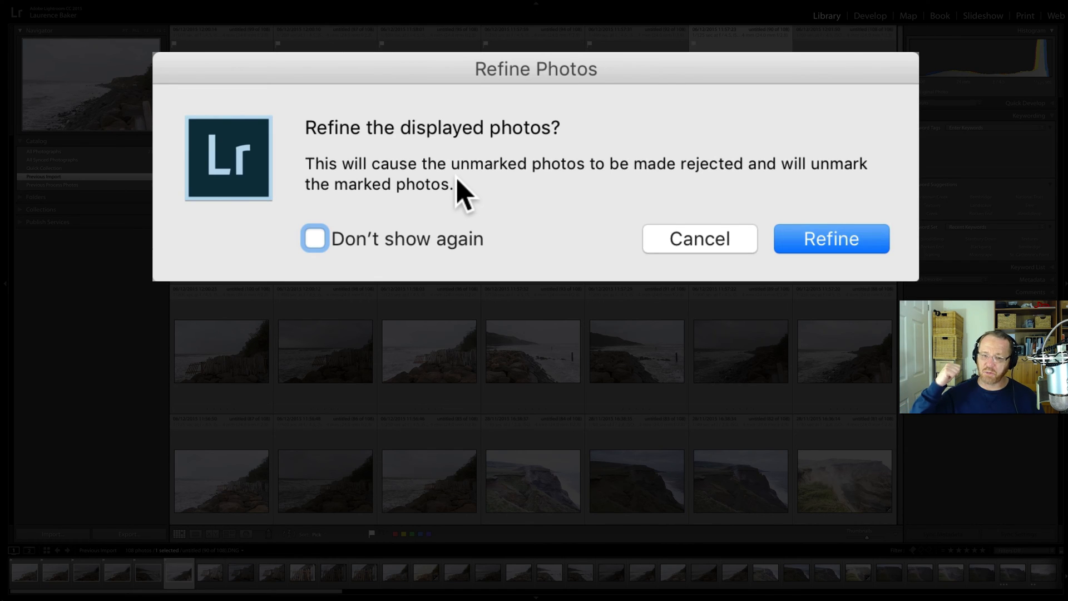
mouse_move(821, 244)
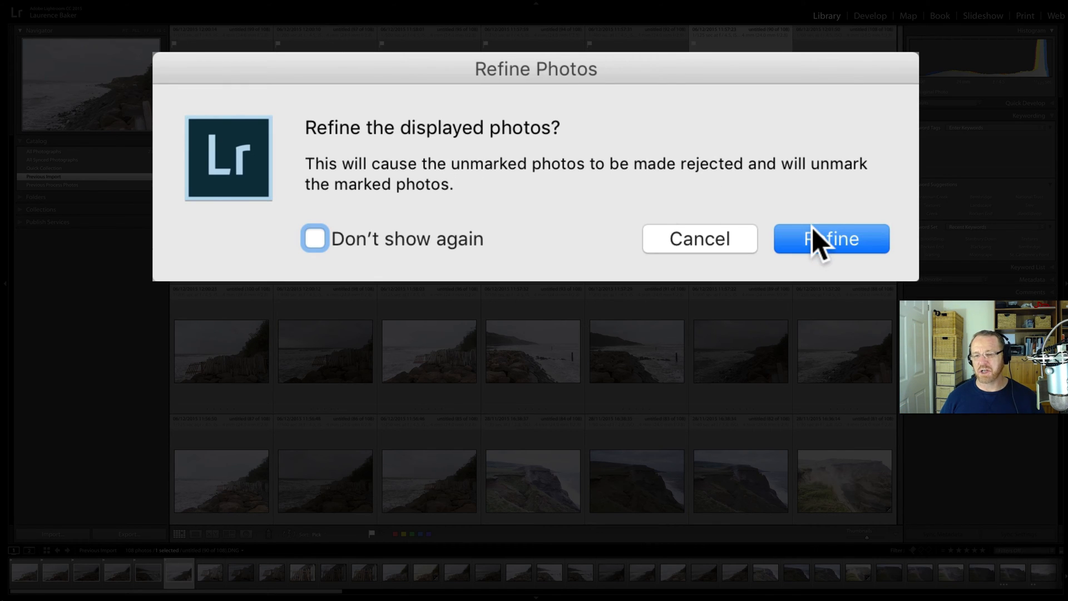
left_click(832, 238)
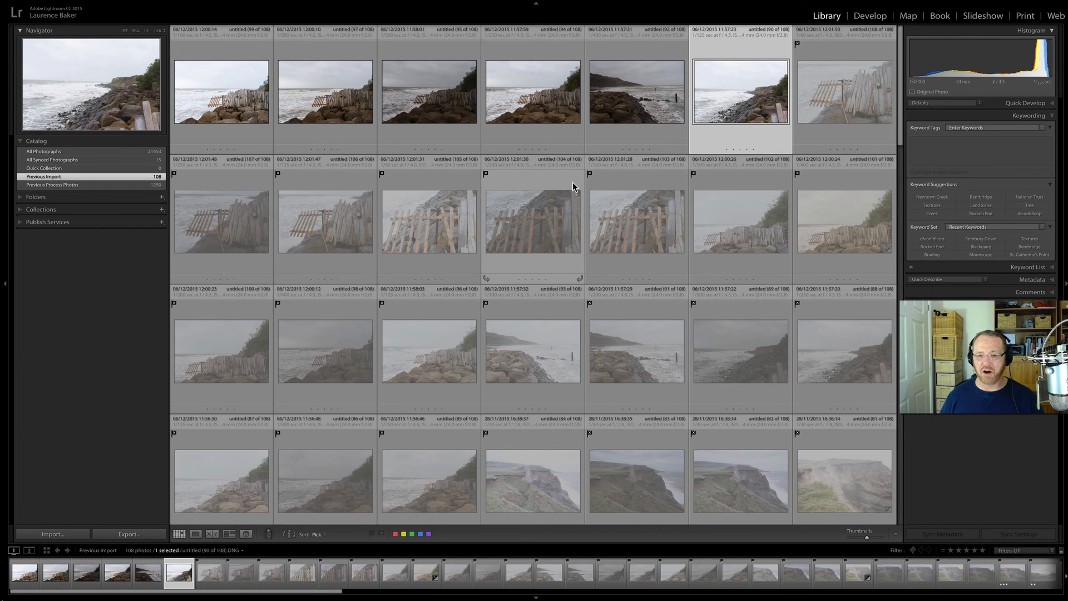
mouse_move(485, 187)
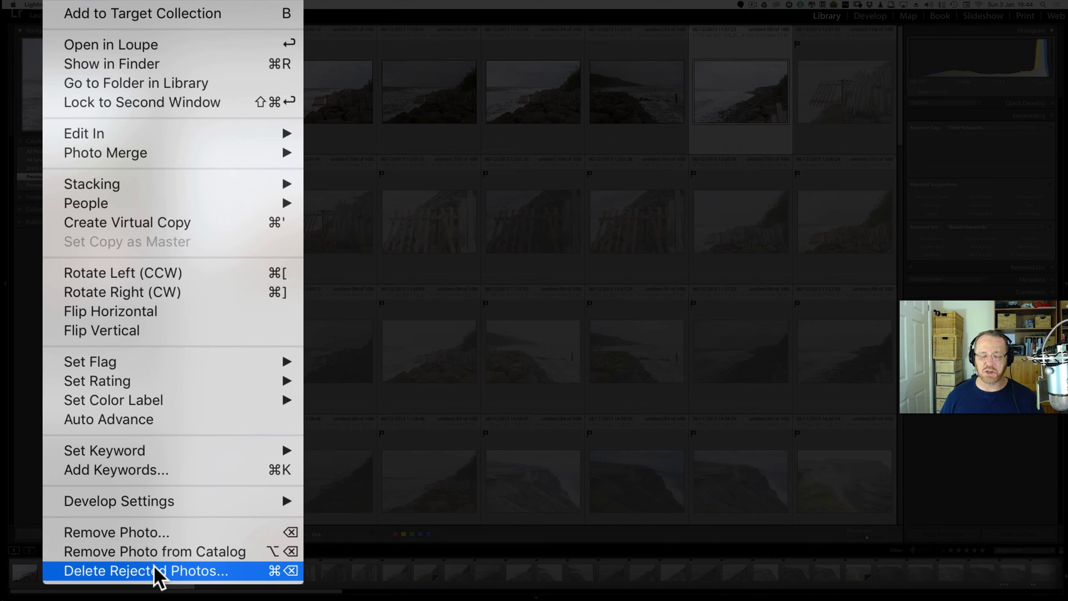
left_click(142, 571)
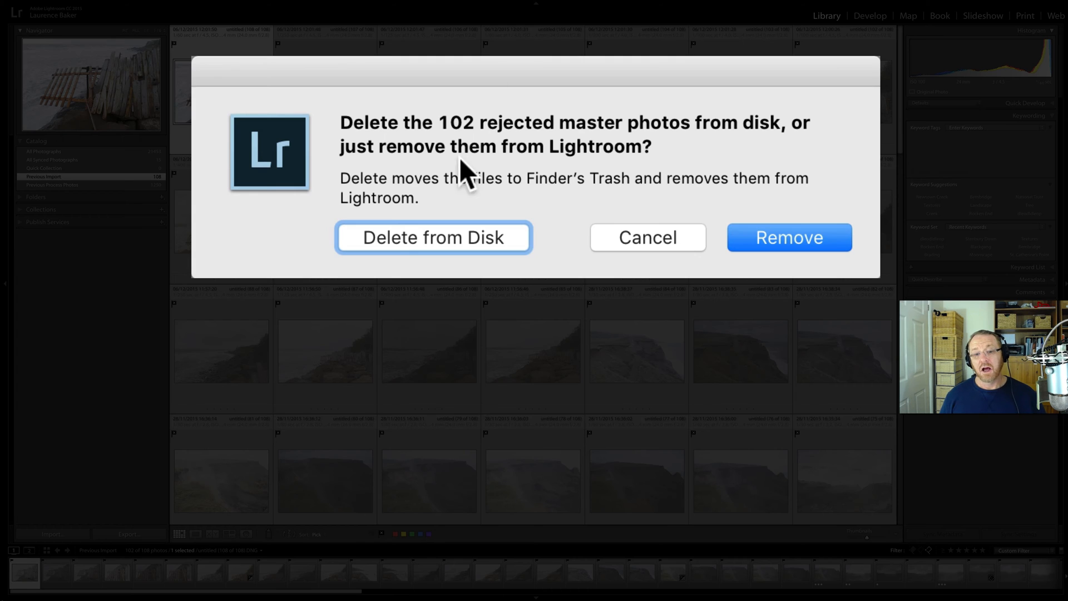
mouse_move(431, 251)
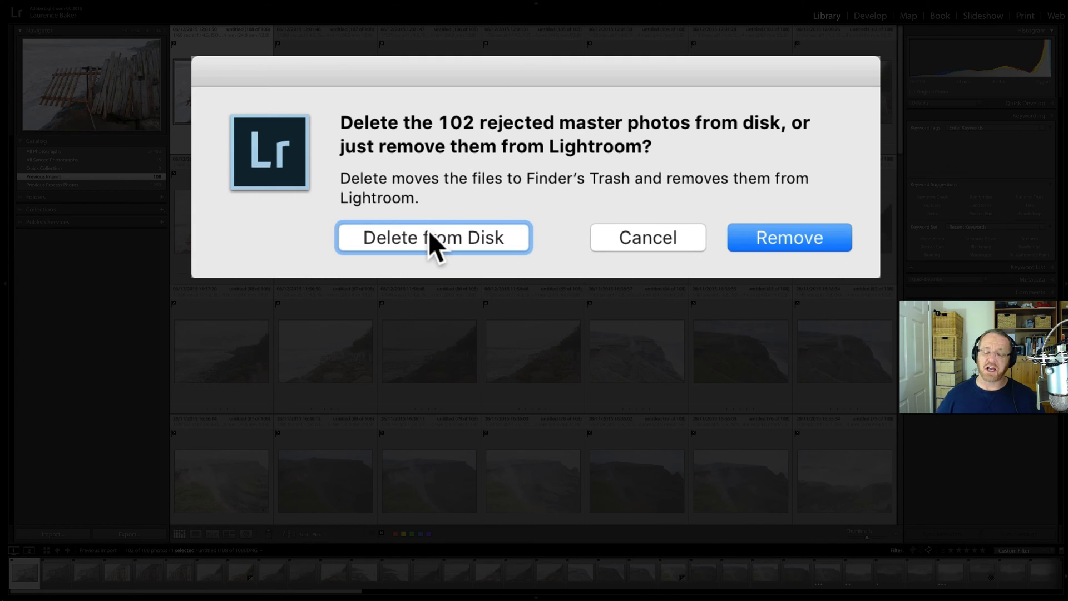
mouse_move(650, 283)
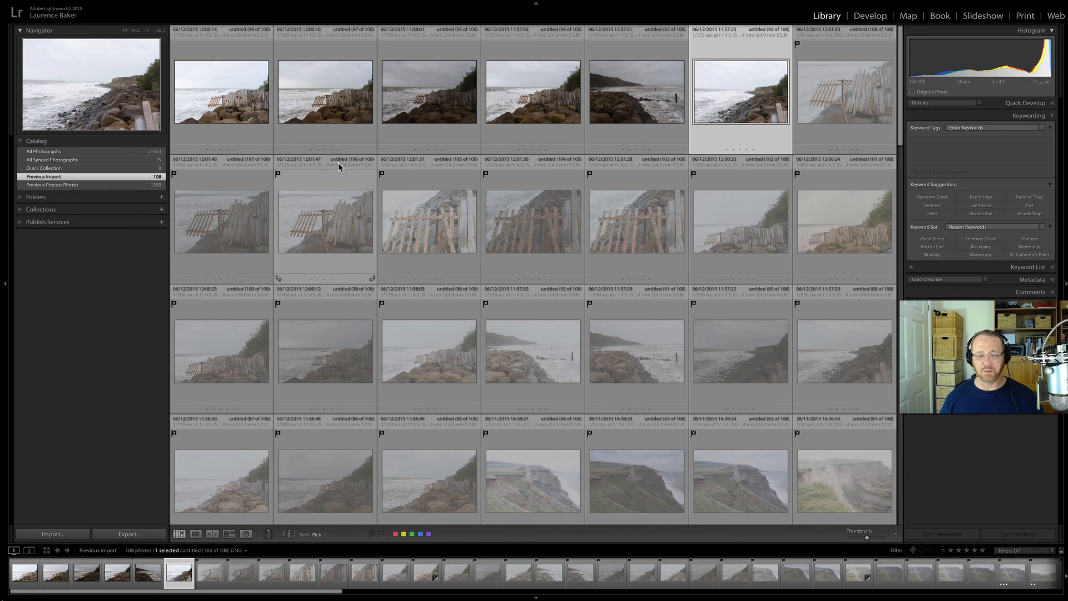
Select all 108 photos, remove their flags, then keep only the first fence photo selected.
key("cmd+a")
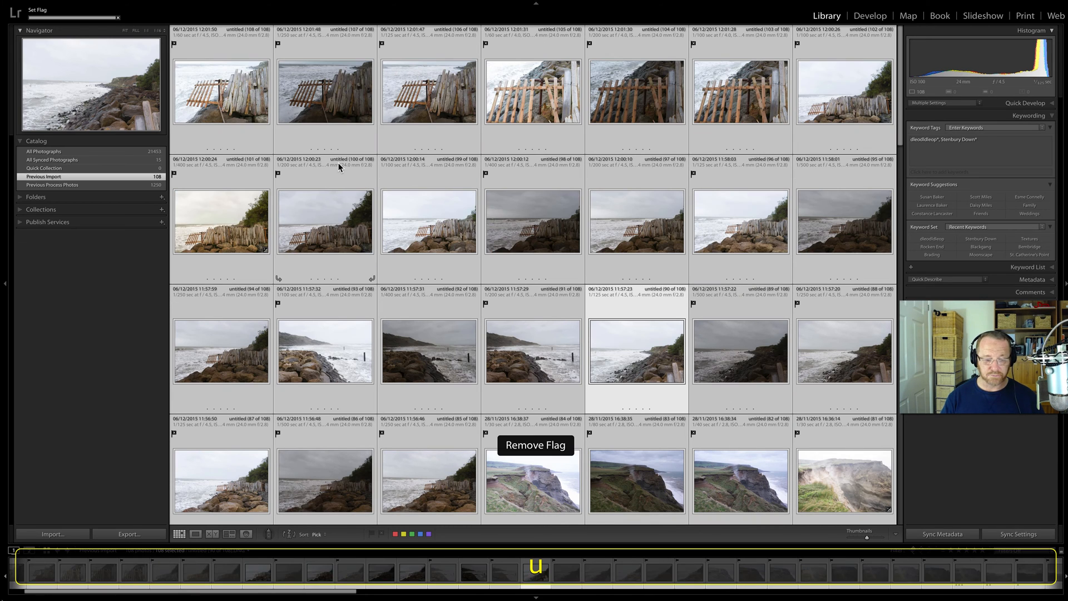
left_click(220, 91)
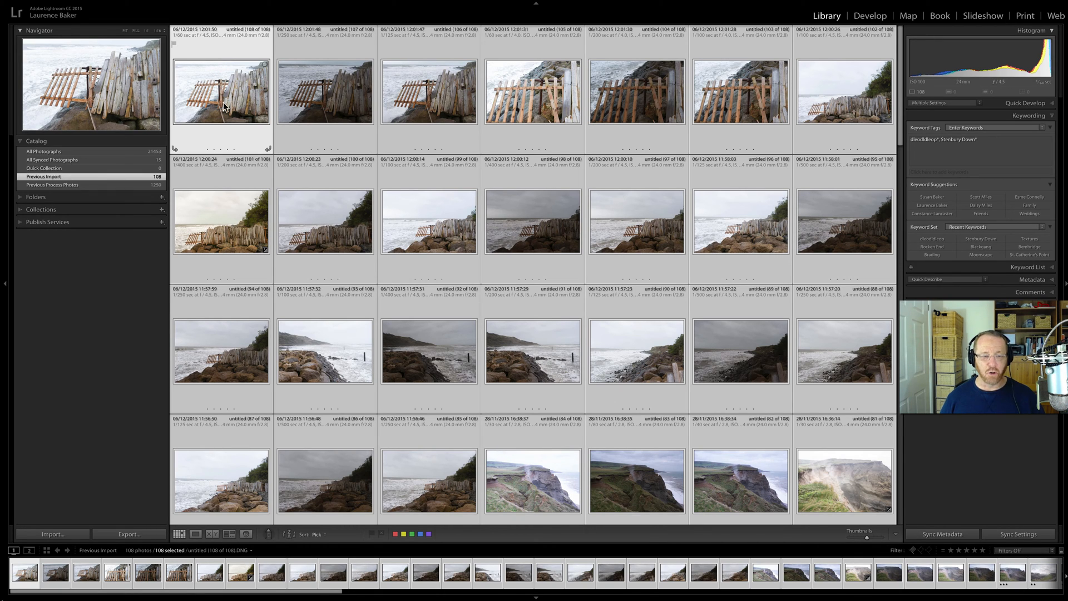
left_click(220, 93)
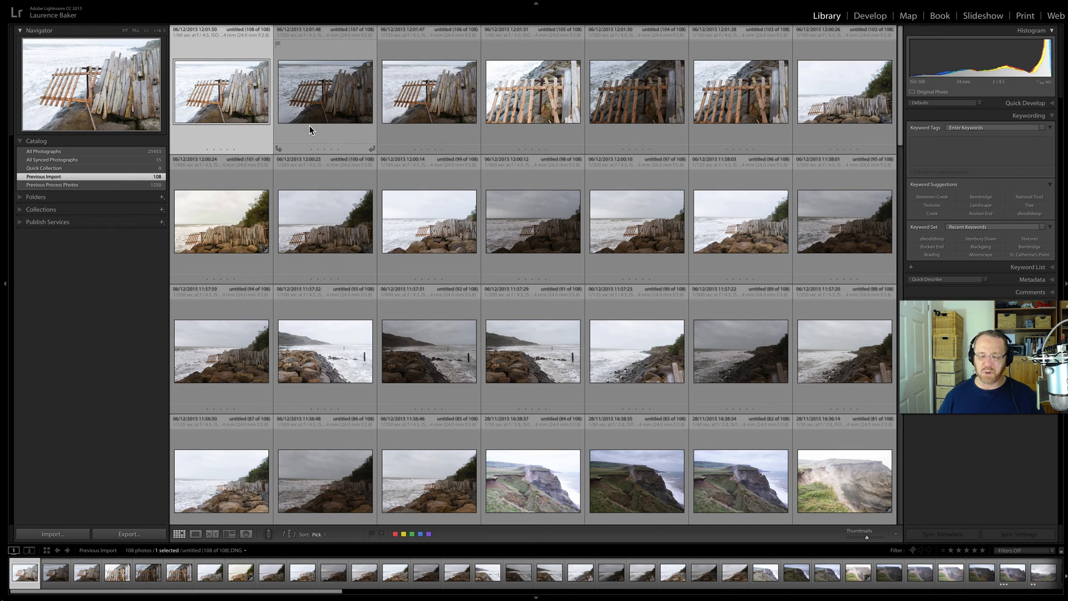
mouse_move(321, 132)
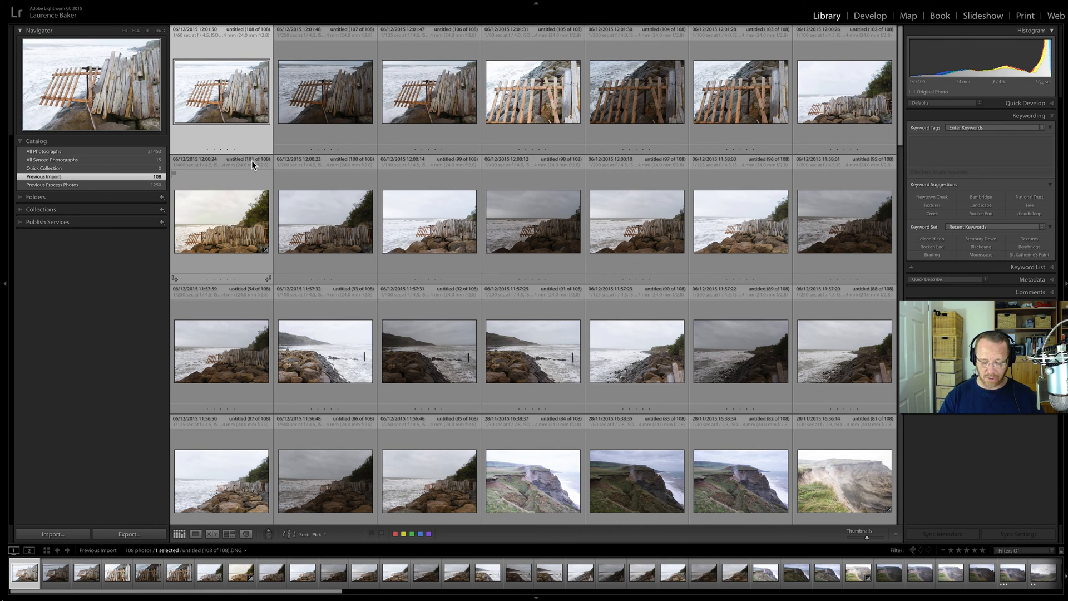
key("F7")
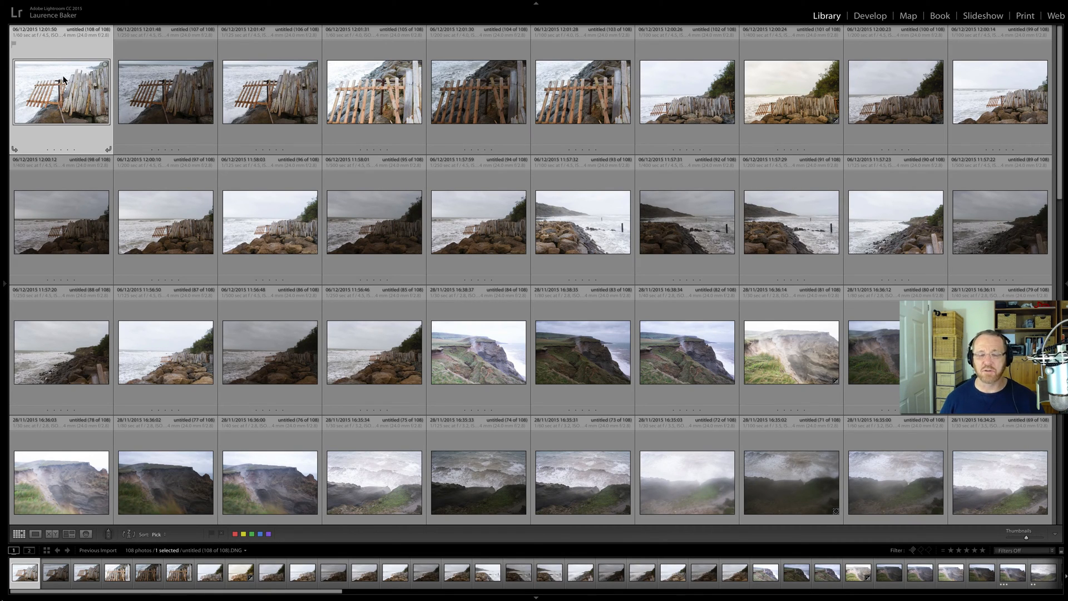
mouse_move(65, 78)
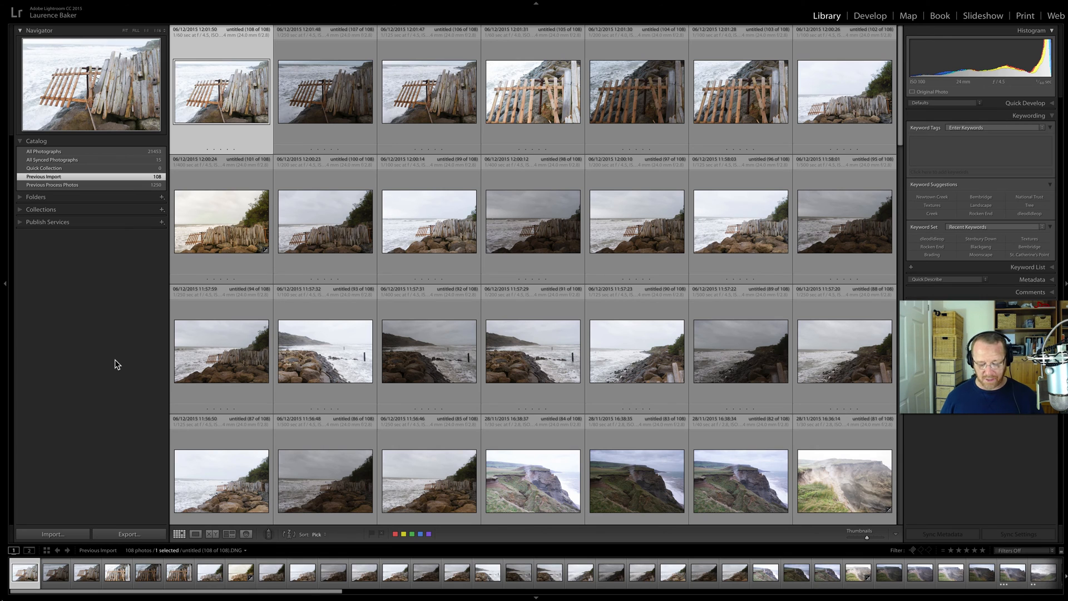
double_click(221, 83)
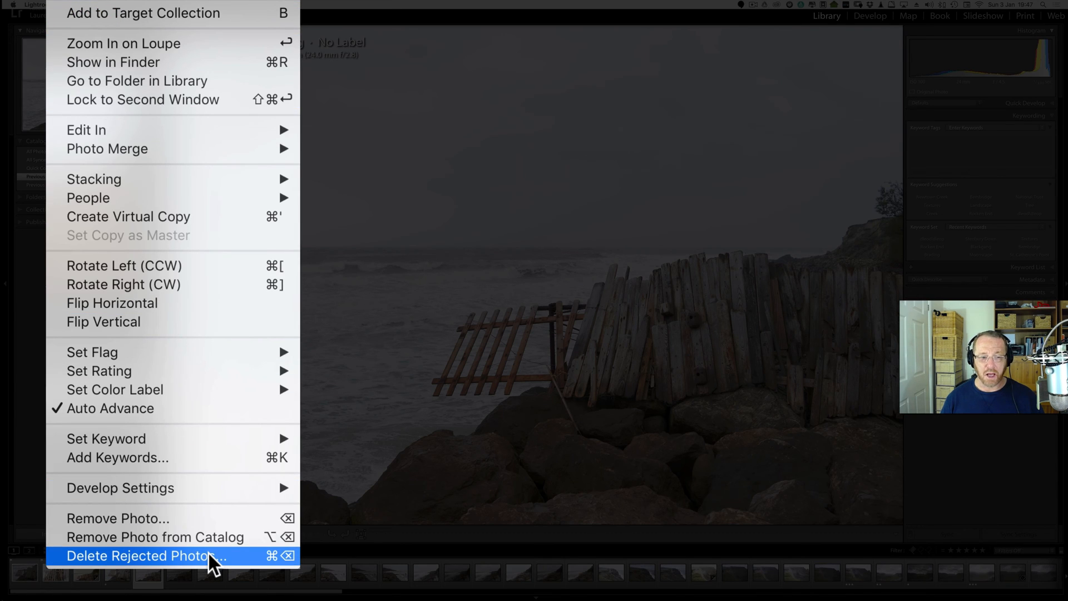
mouse_move(244, 565)
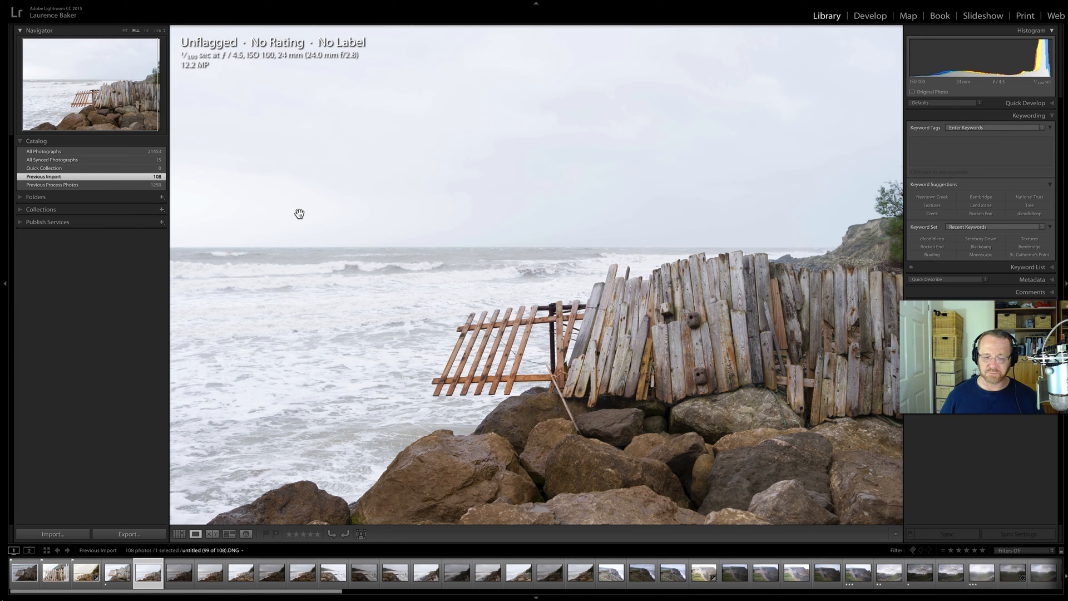
Return to the thumbnail grid and put the flag Painter away.
left_click(366, 581)
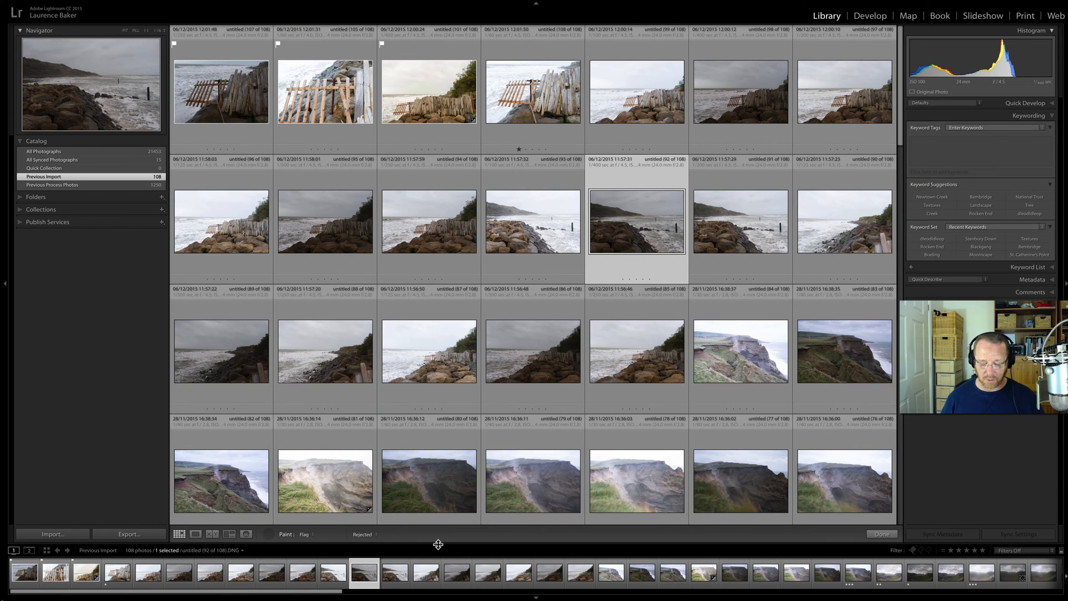
key("t")
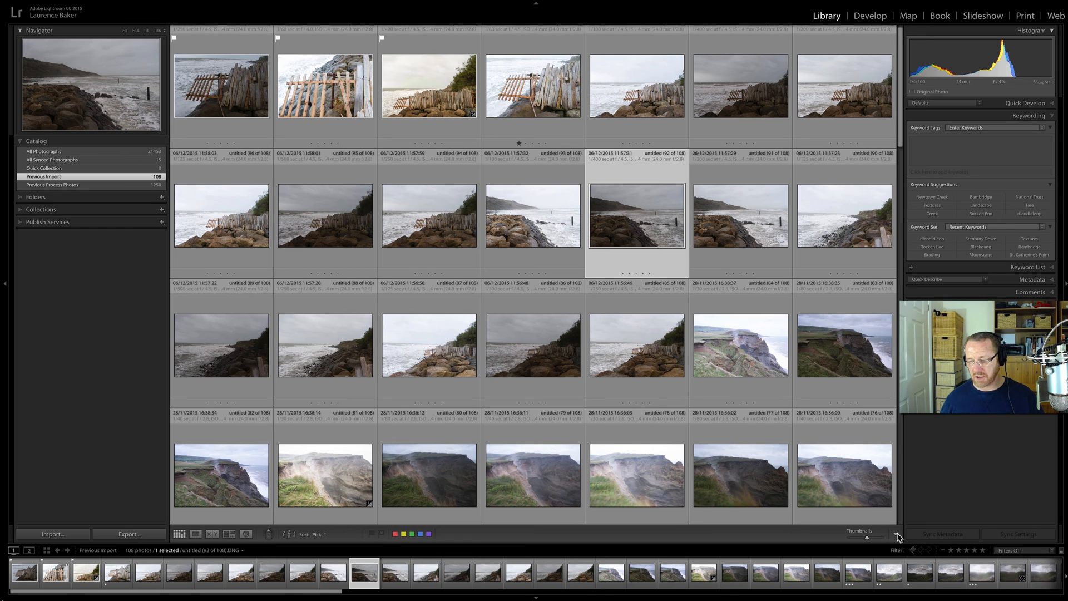
mouse_move(896, 538)
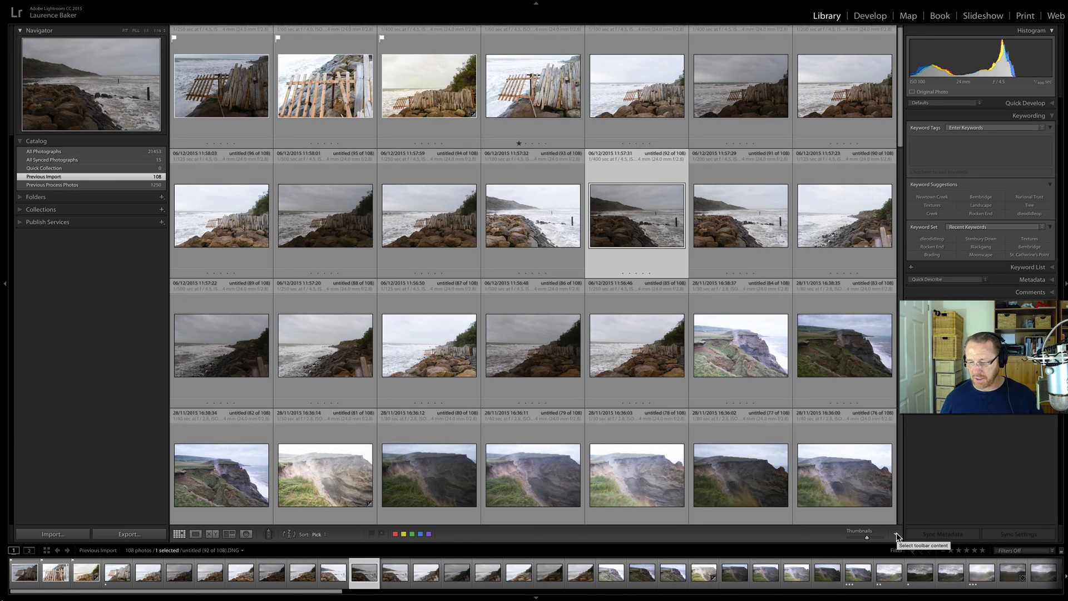
Pick up the Painter and set it to paint the Rejected flag.
left_click(897, 538)
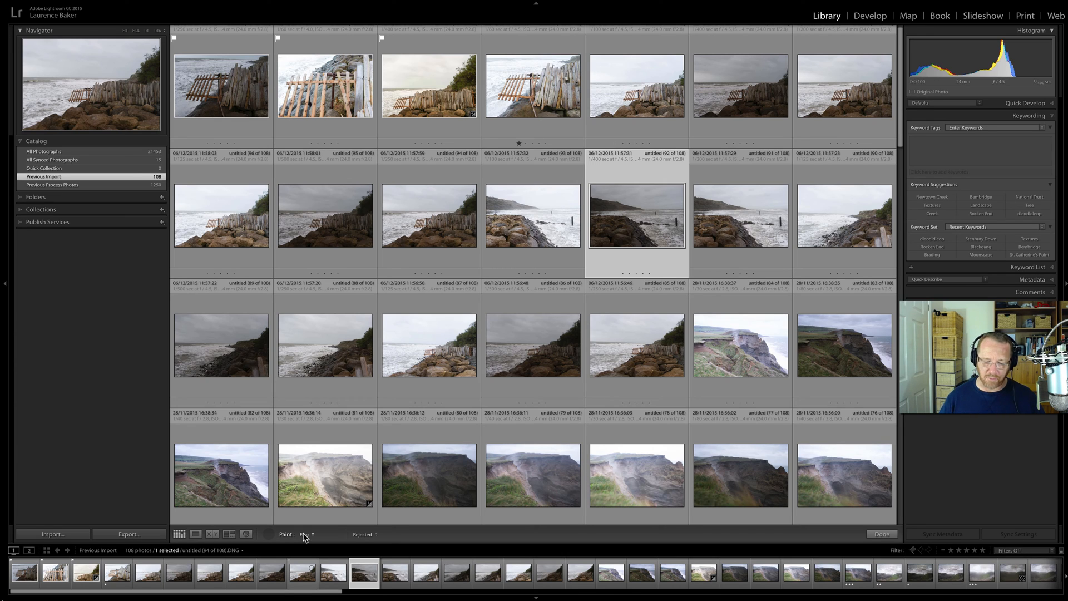
left_click(304, 534)
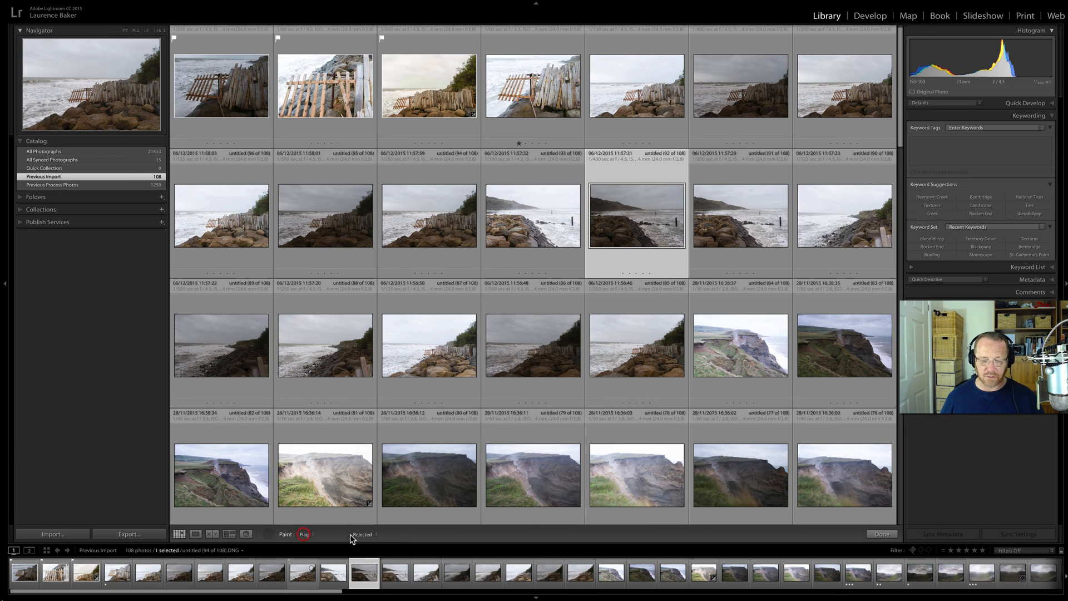
left_click(310, 534)
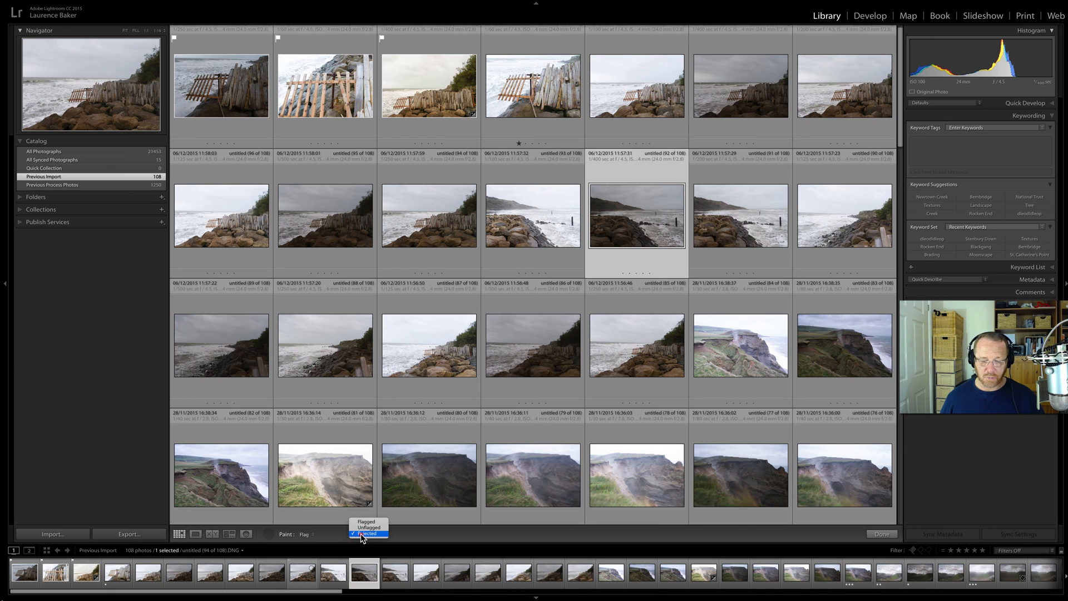
left_click(365, 535)
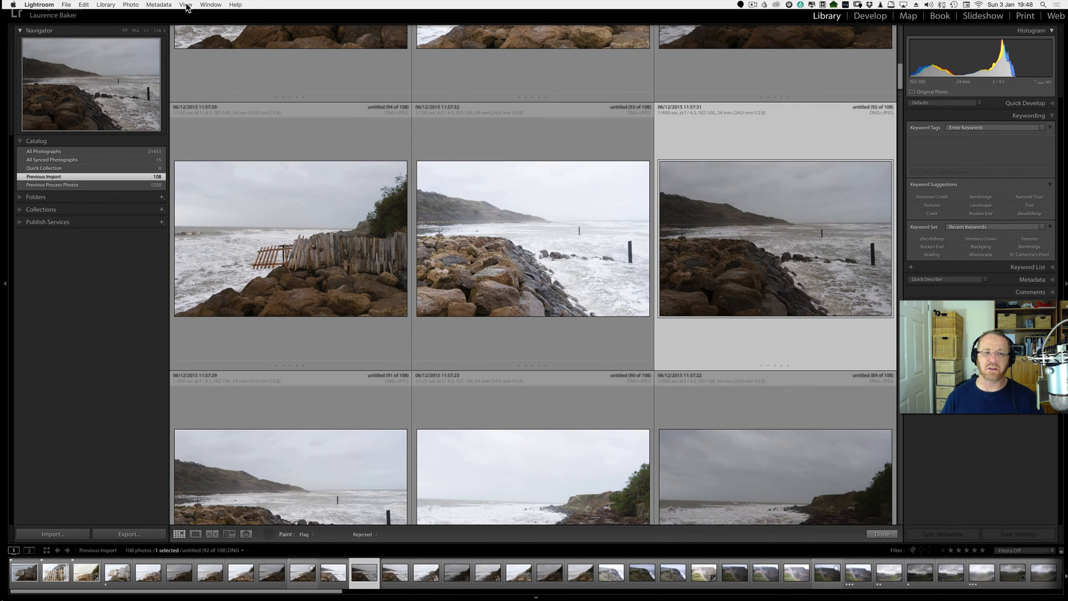
Decrease the grid size back to five thumbnails across.
left_click(185, 5)
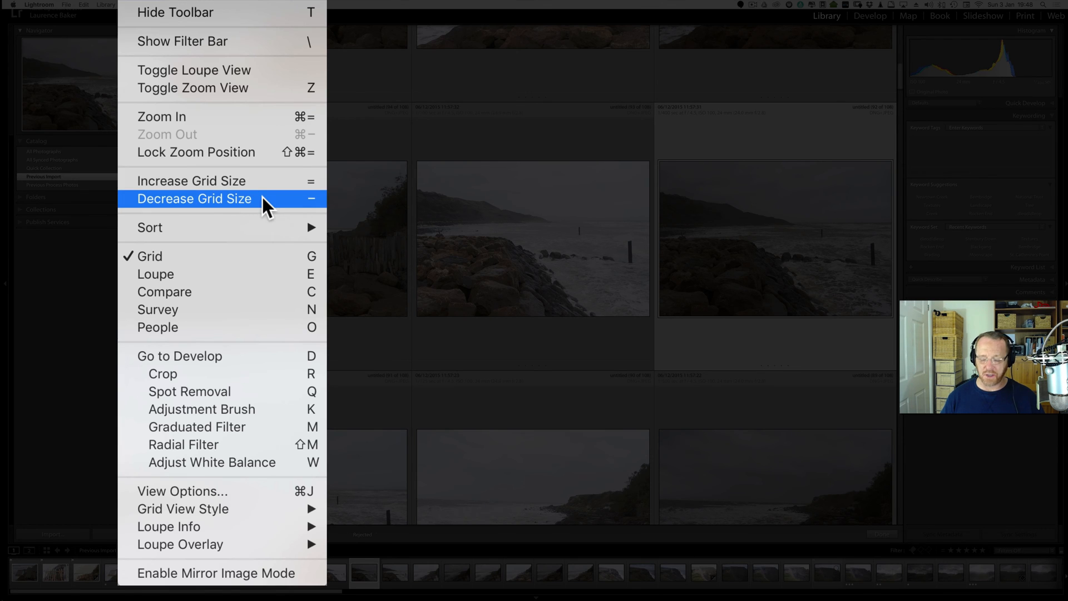
left_click(195, 198)
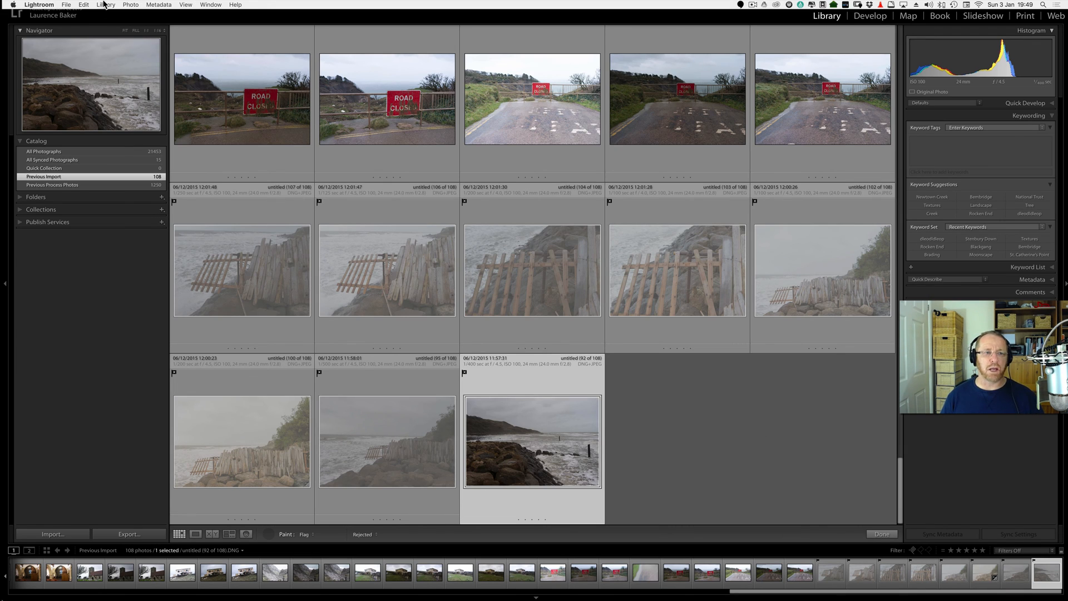
left_click(85, 5)
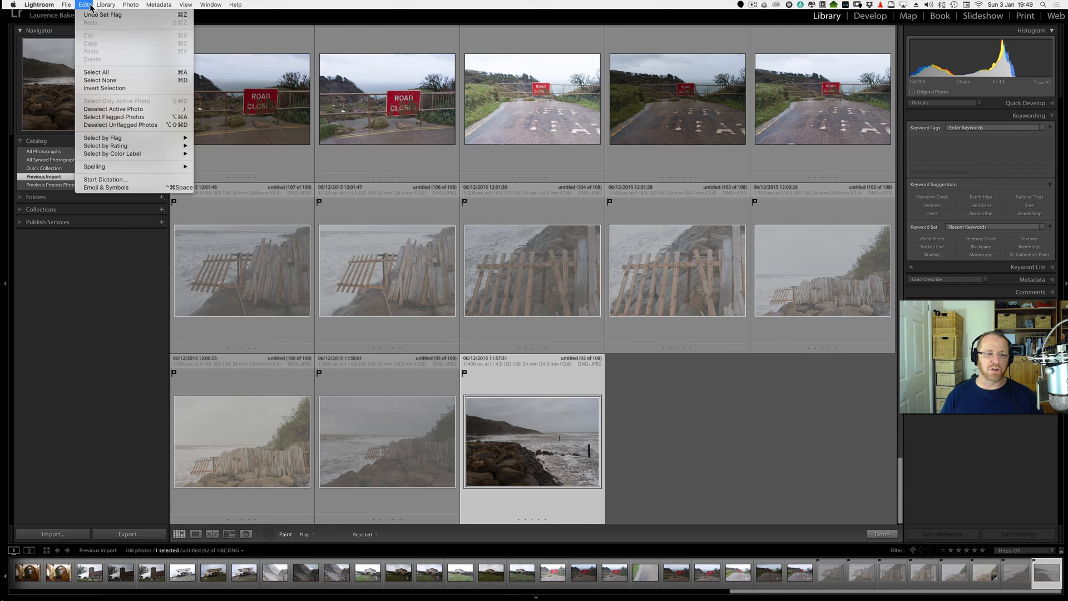
mouse_move(113, 117)
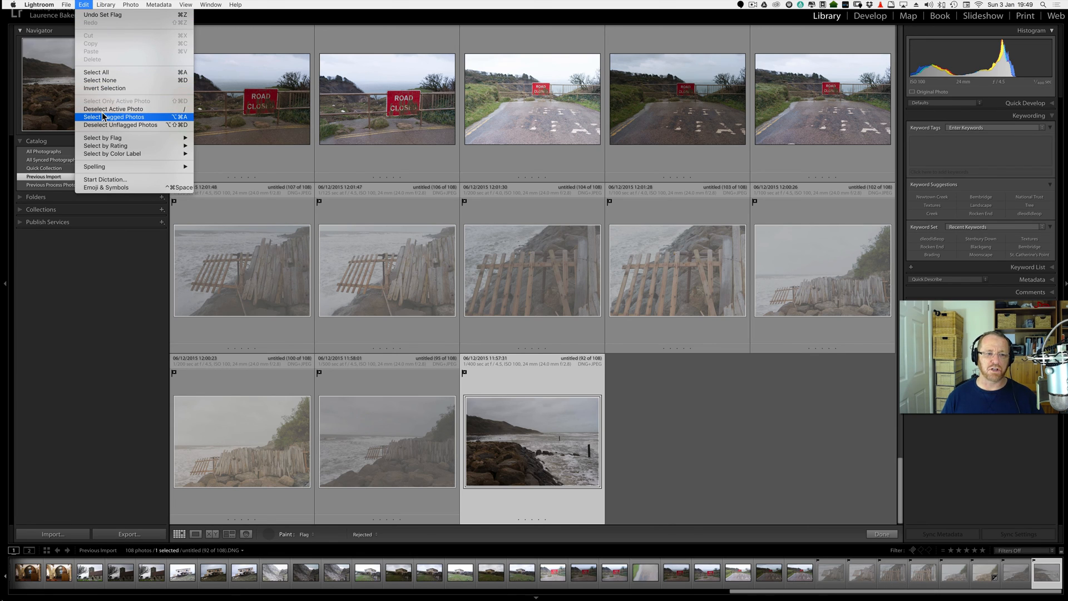
mouse_move(105, 125)
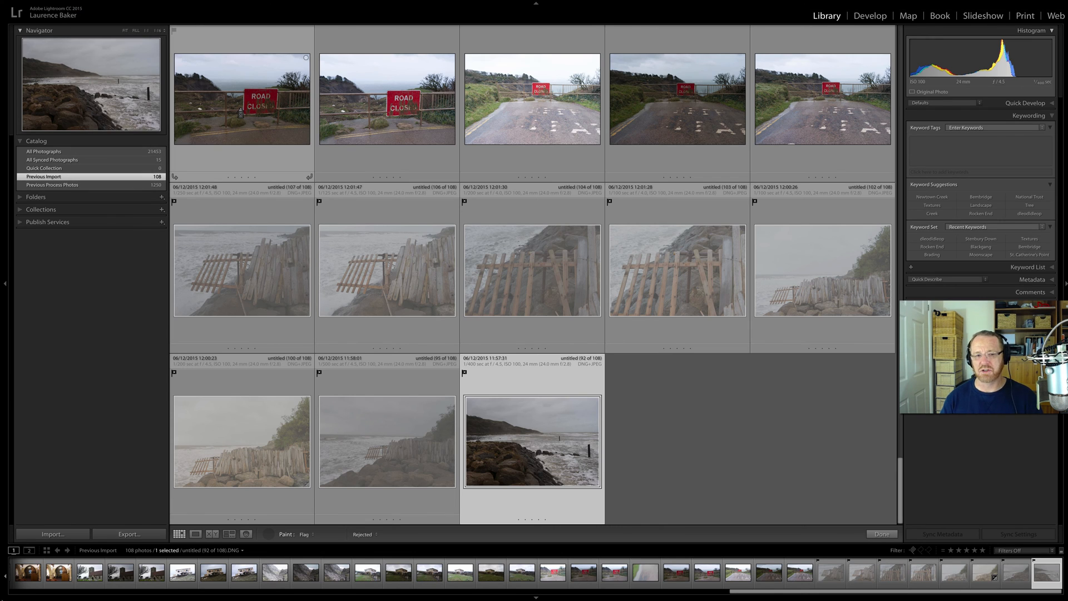
mouse_move(239, 116)
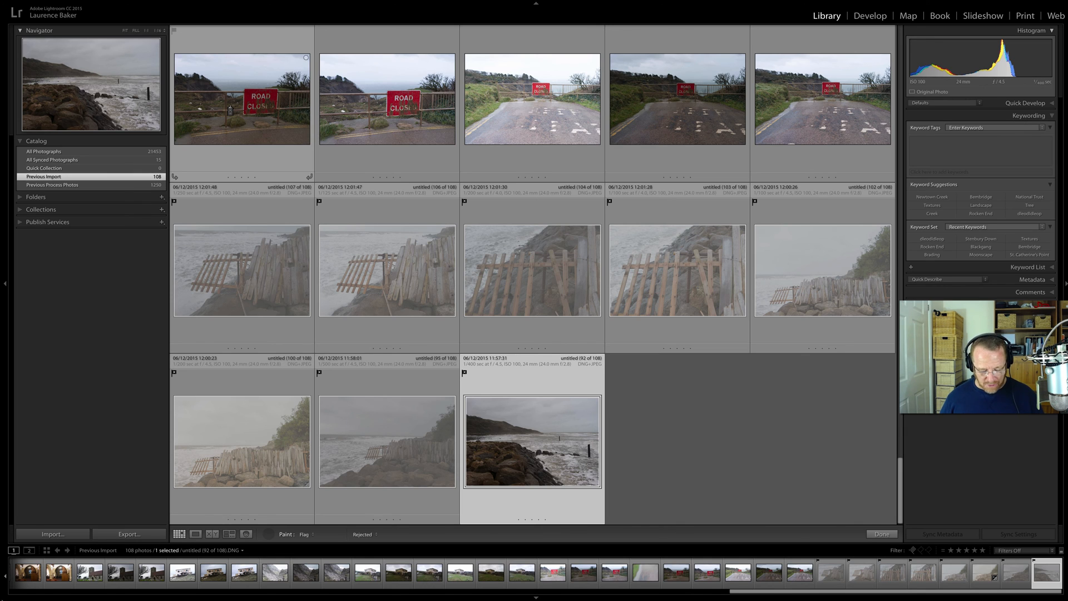
Select all 108 photos and remove their flags.
key("cmd+a")
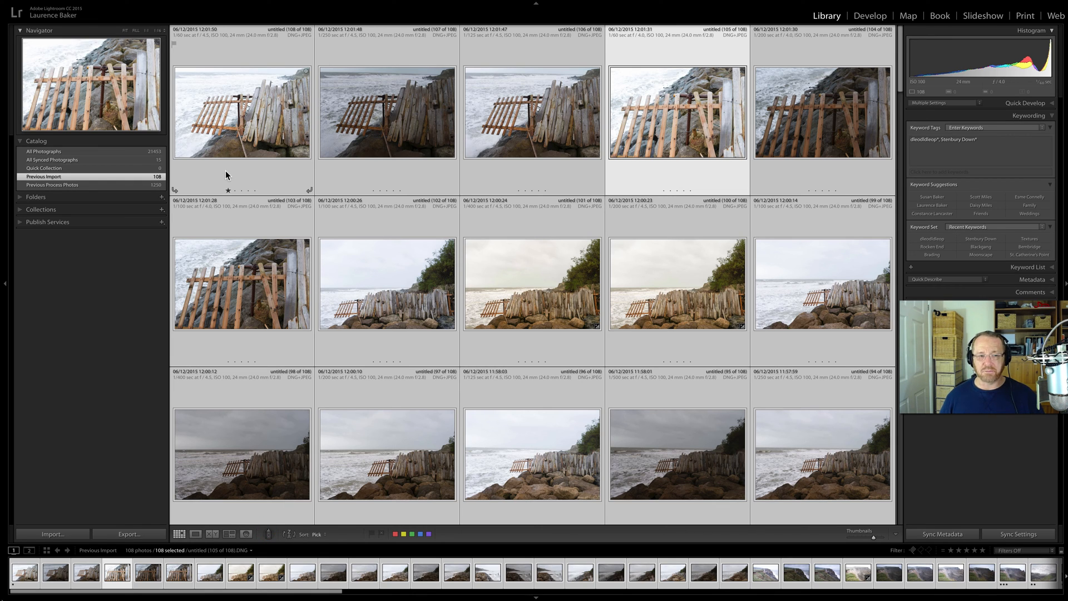
mouse_move(227, 153)
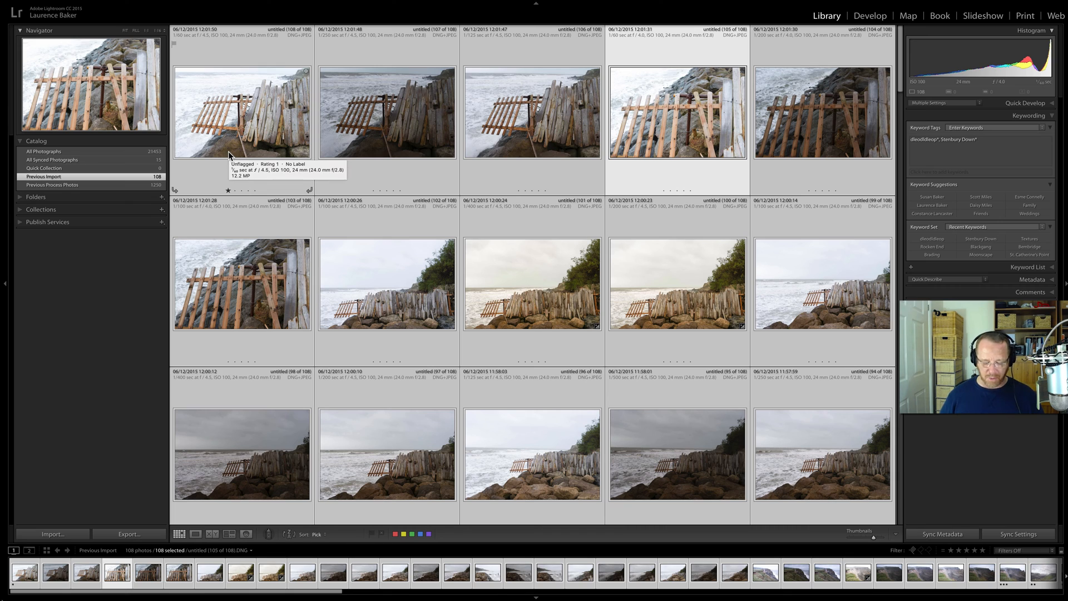
View the fence photo in Loupe, flag picks with P, stepping through to the rocky shoreline shot.
double_click(236, 112)
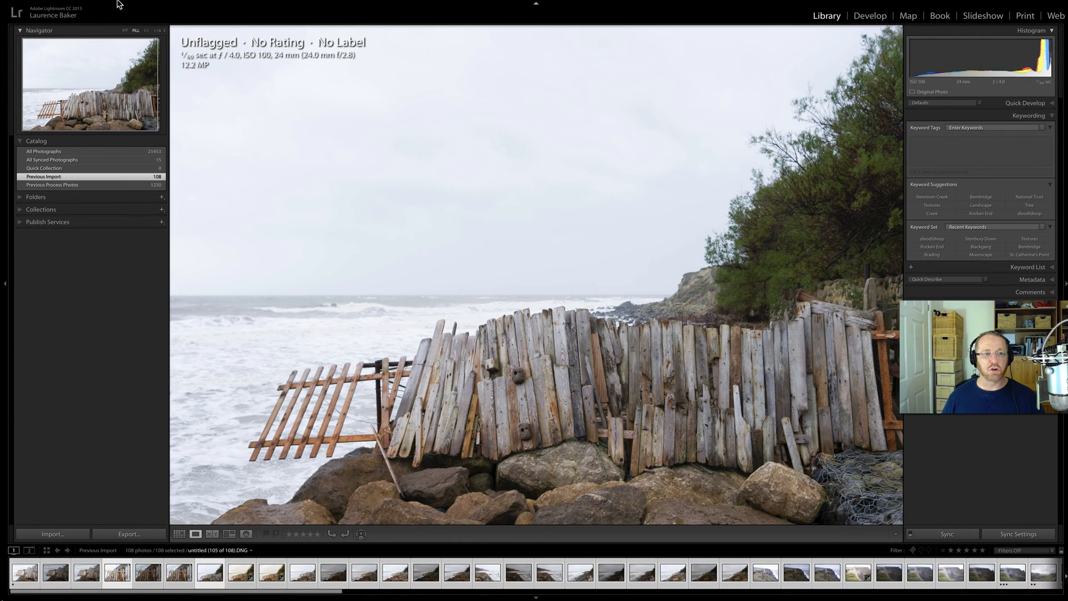
left_click(113, 4)
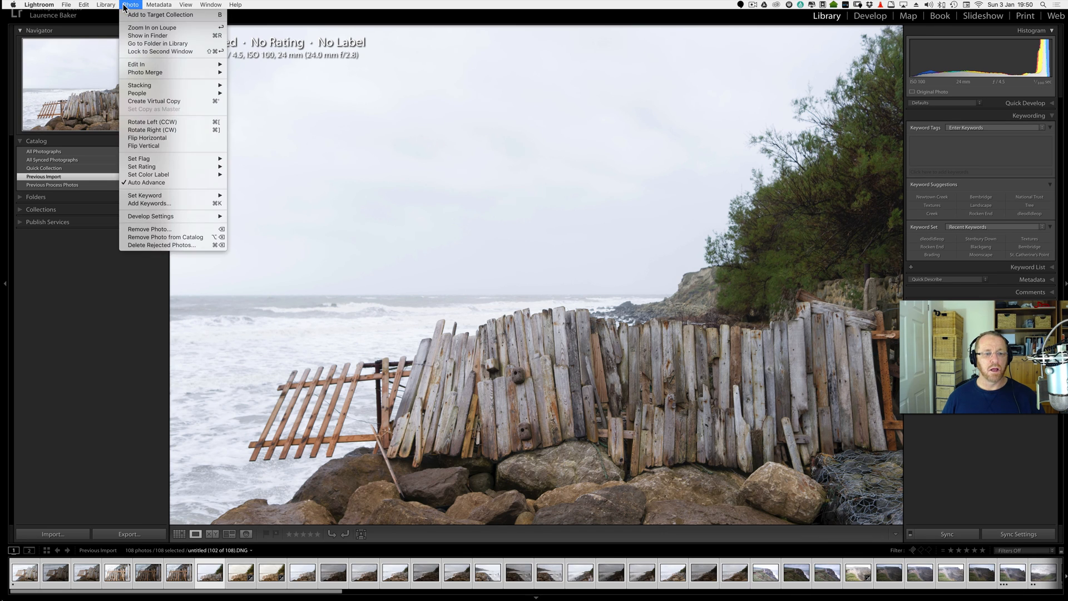
left_click(360, 123)
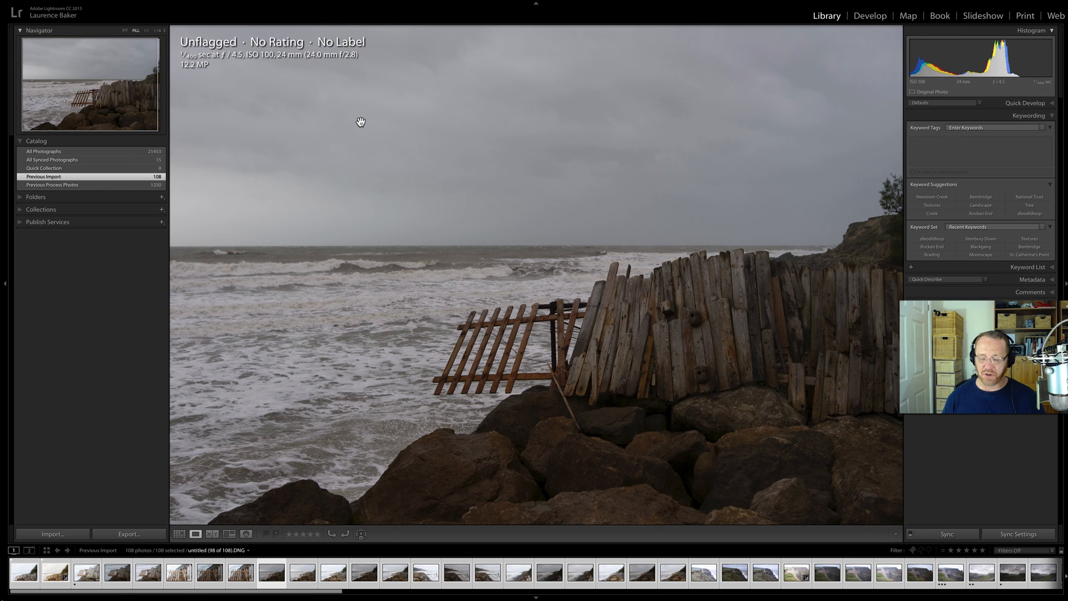
key("p")
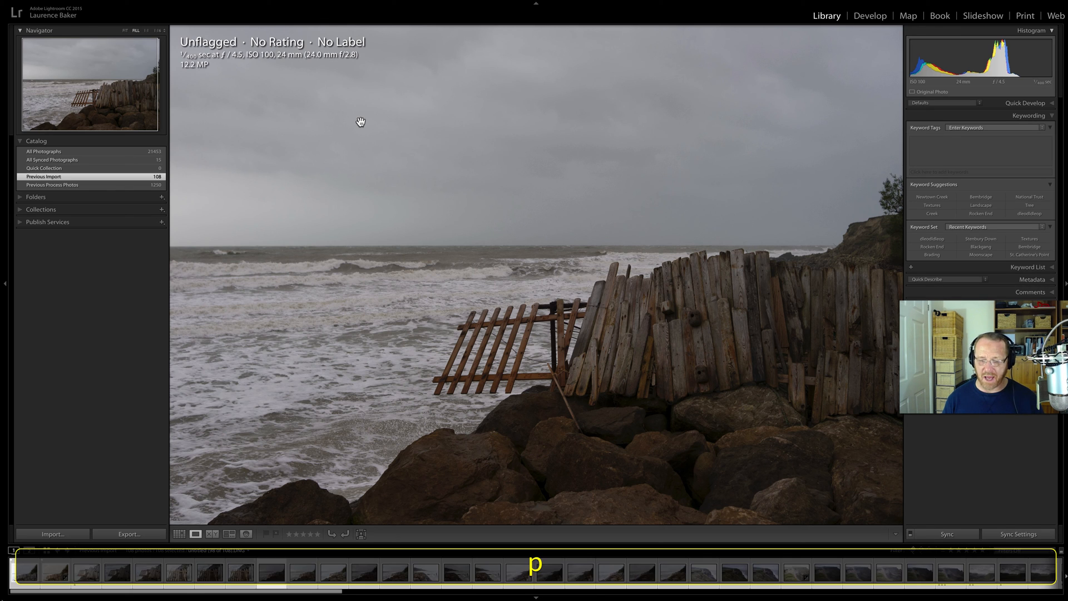
key("p")
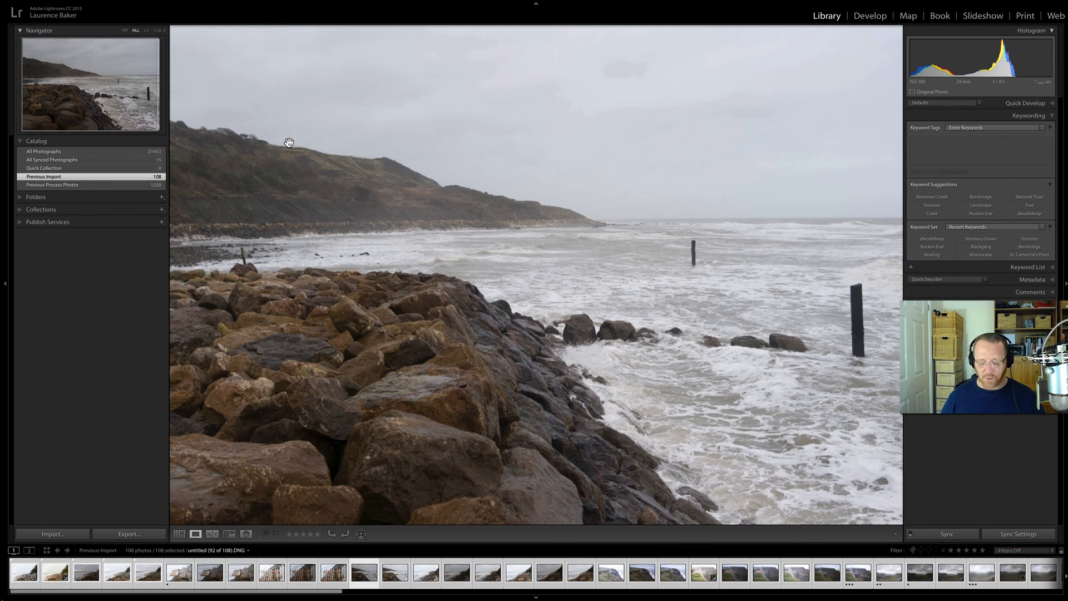
Bring up Library View Options (Cmd+J) showing the Grid View settings.
key("cmd+j")
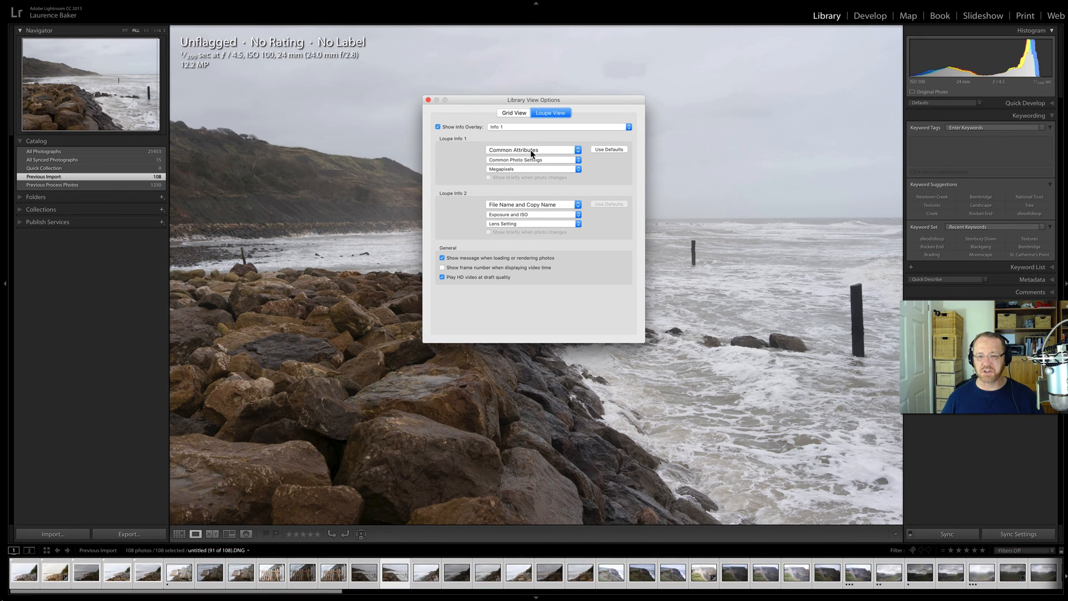
left_click(514, 114)
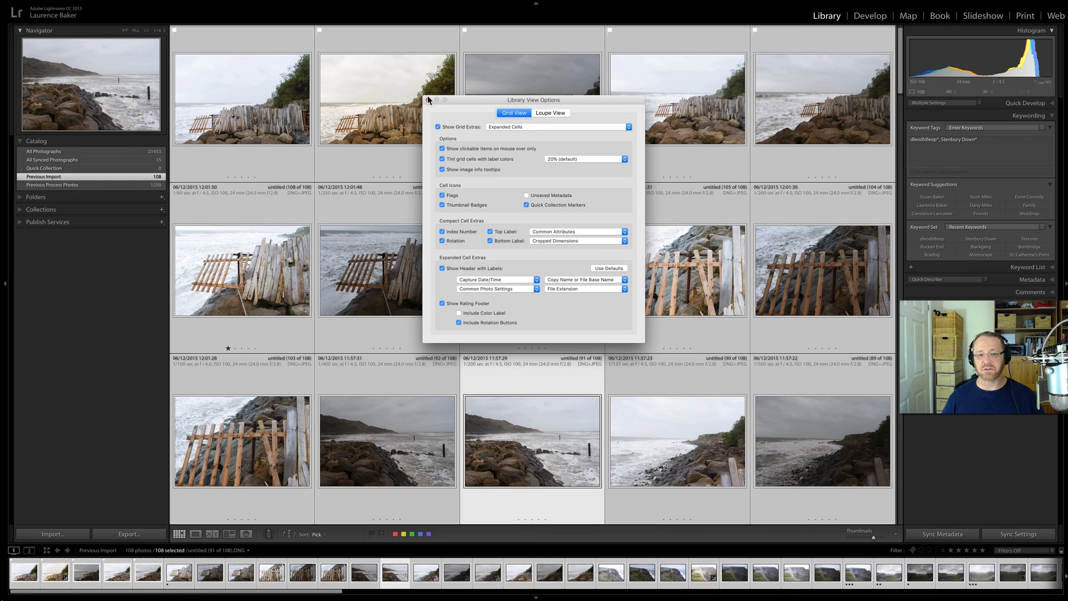
Close Library View Options, then browse the View and Photo menus.
left_click(429, 100)
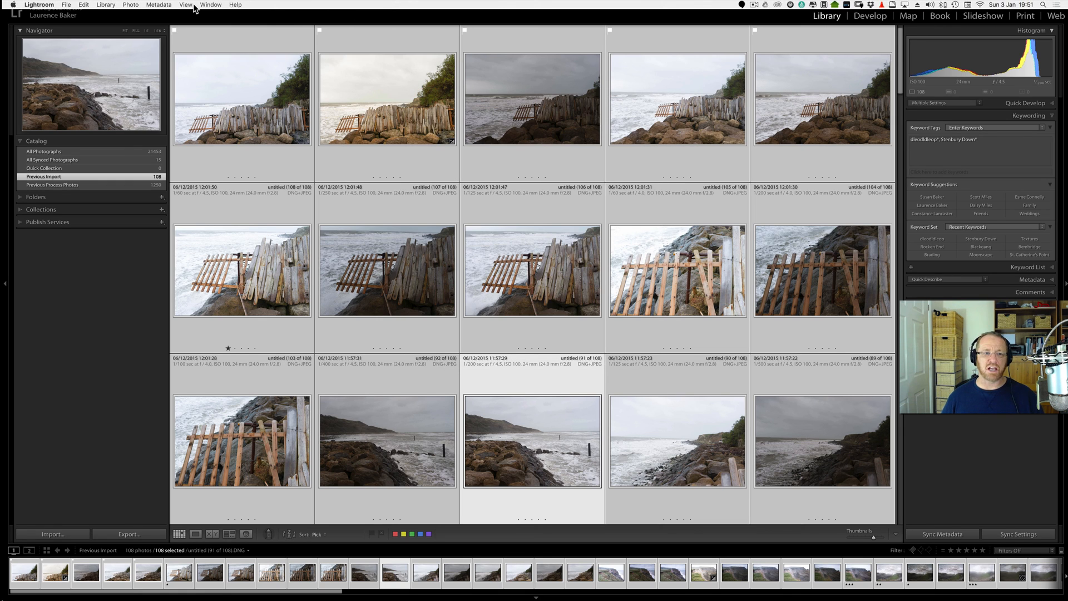
left_click(182, 4)
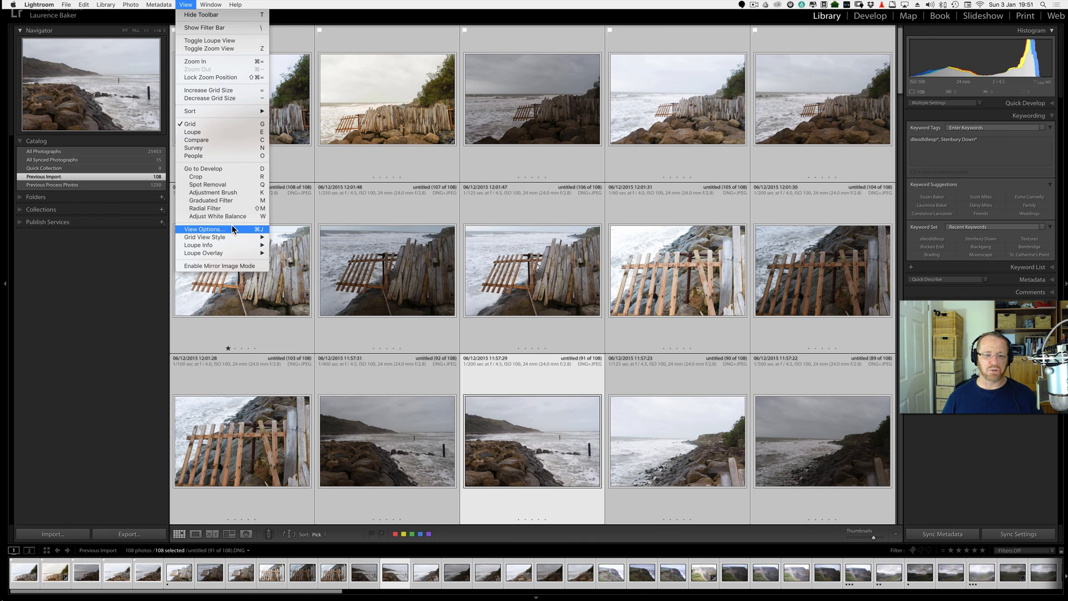
left_click(127, 4)
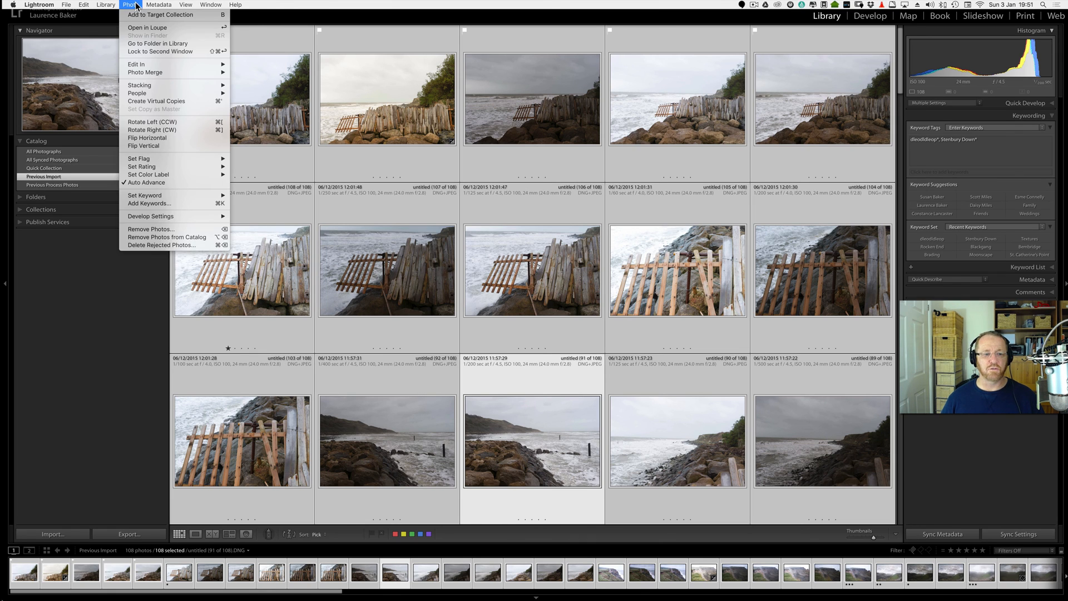